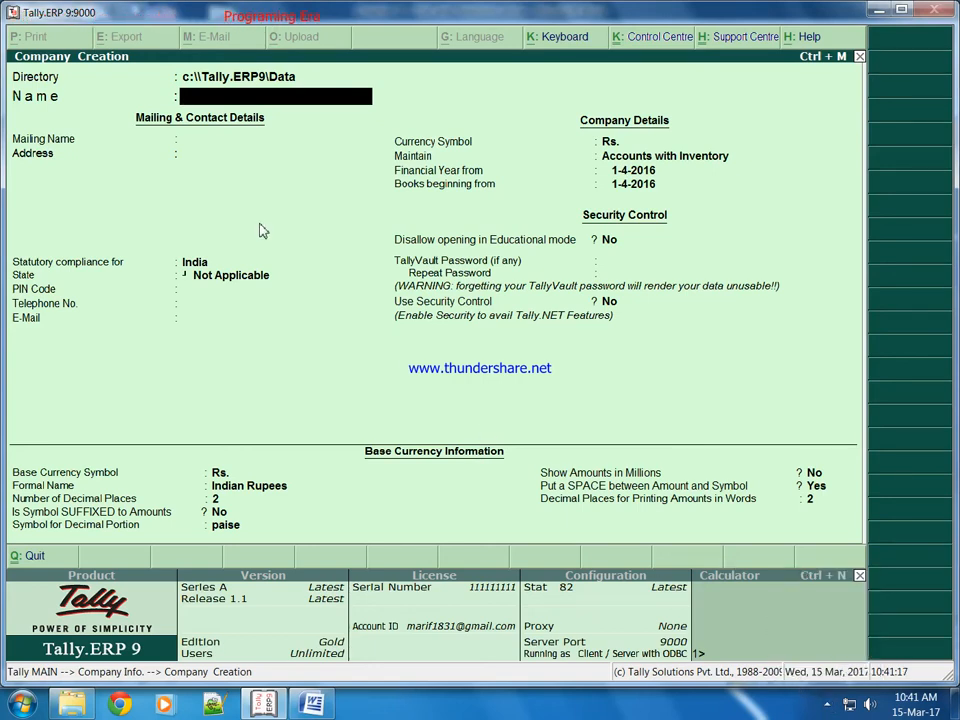
# Create the company 'Credit Note Or Sales Return' with state Uttarakhand and load it in the Gateway.
pyautogui.write('Credit Note Or Sales Return')
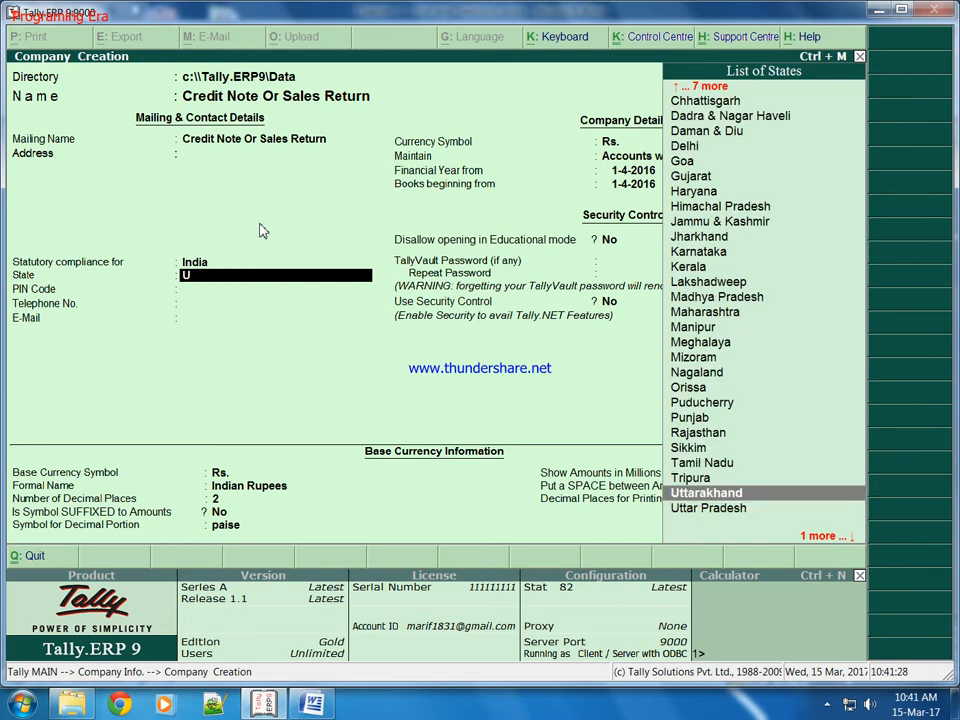
pyautogui.click(708, 492)
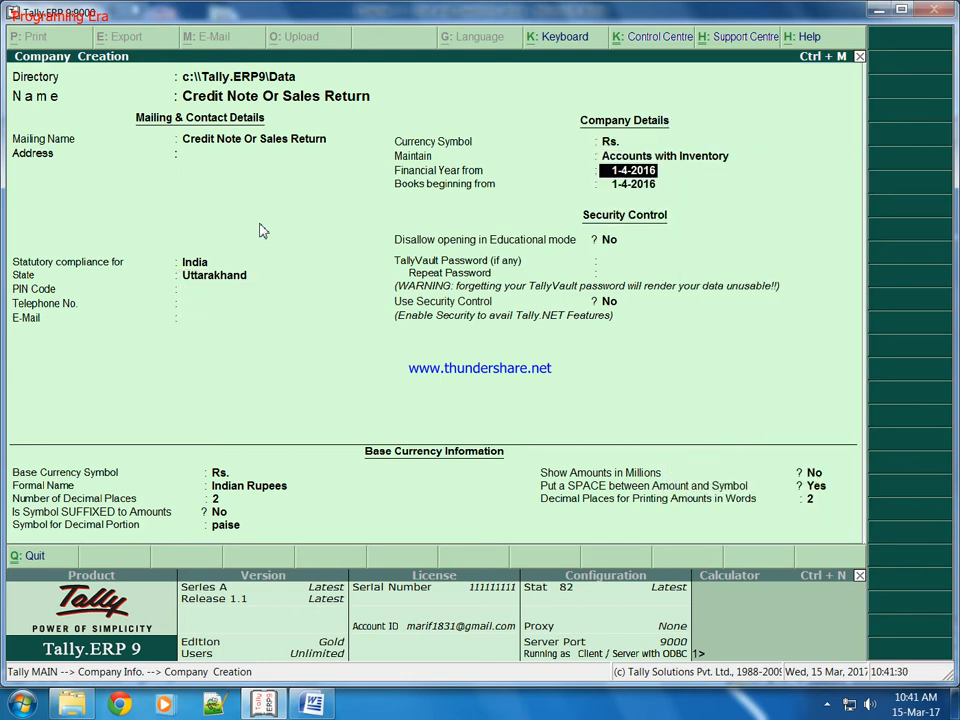
pyautogui.press('enter')
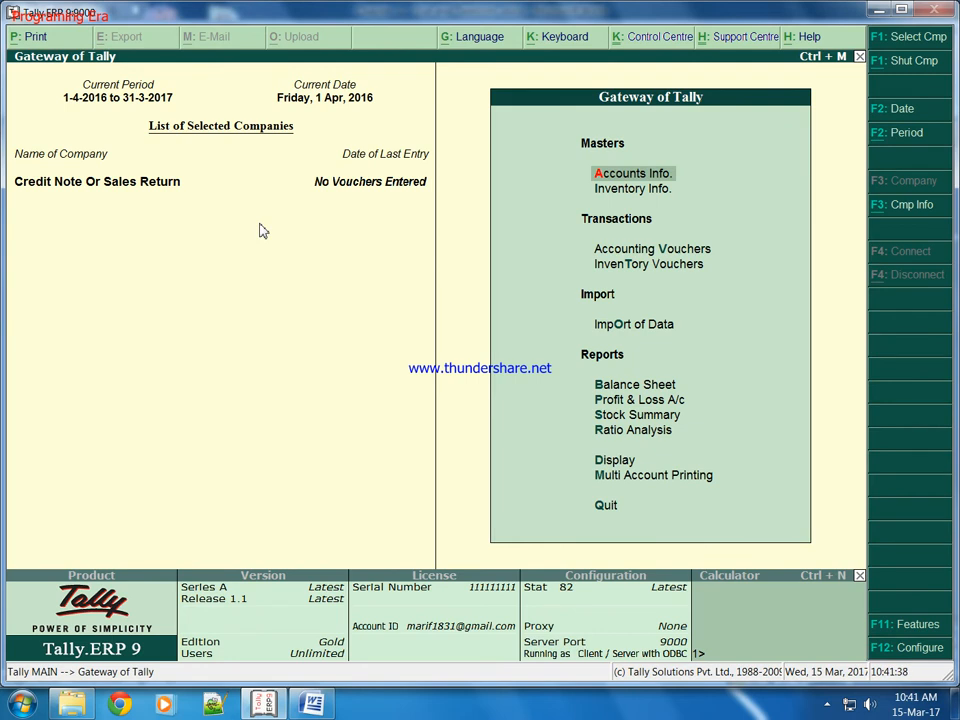
pyautogui.moveTo(916, 636)
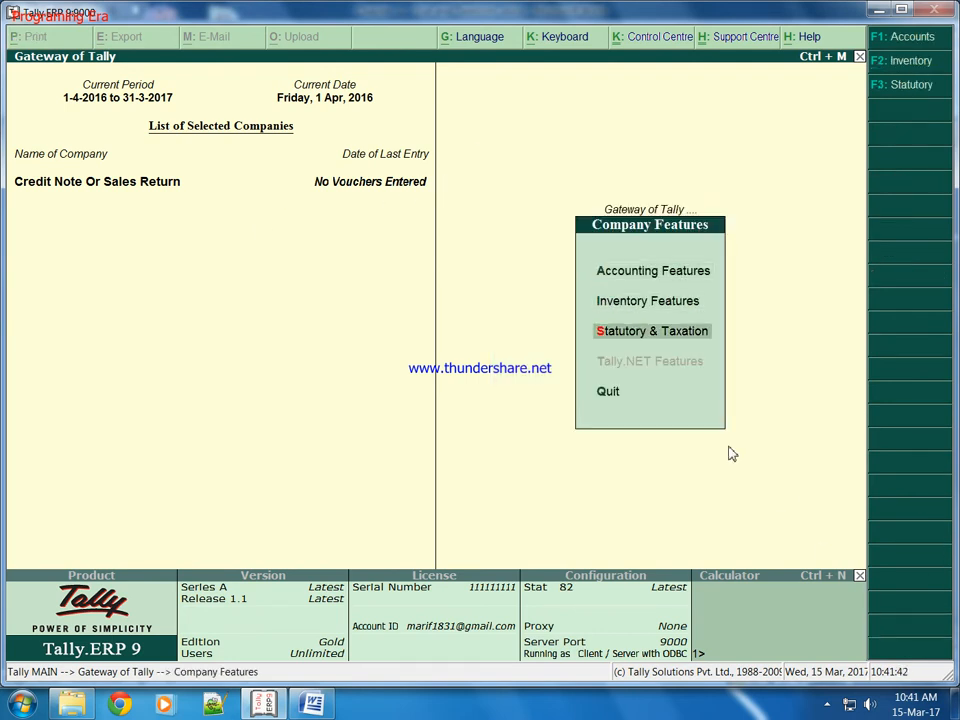
pyautogui.click(652, 330)
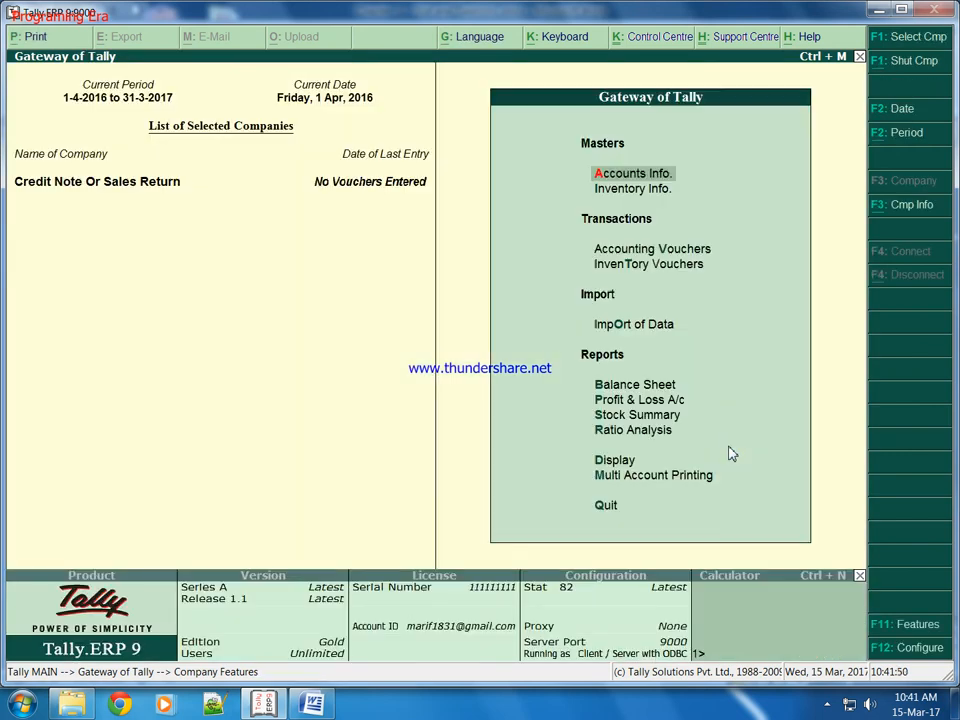
# Create a Customer ledger placed under the Sundry Debtors group.
pyautogui.click(632, 172)
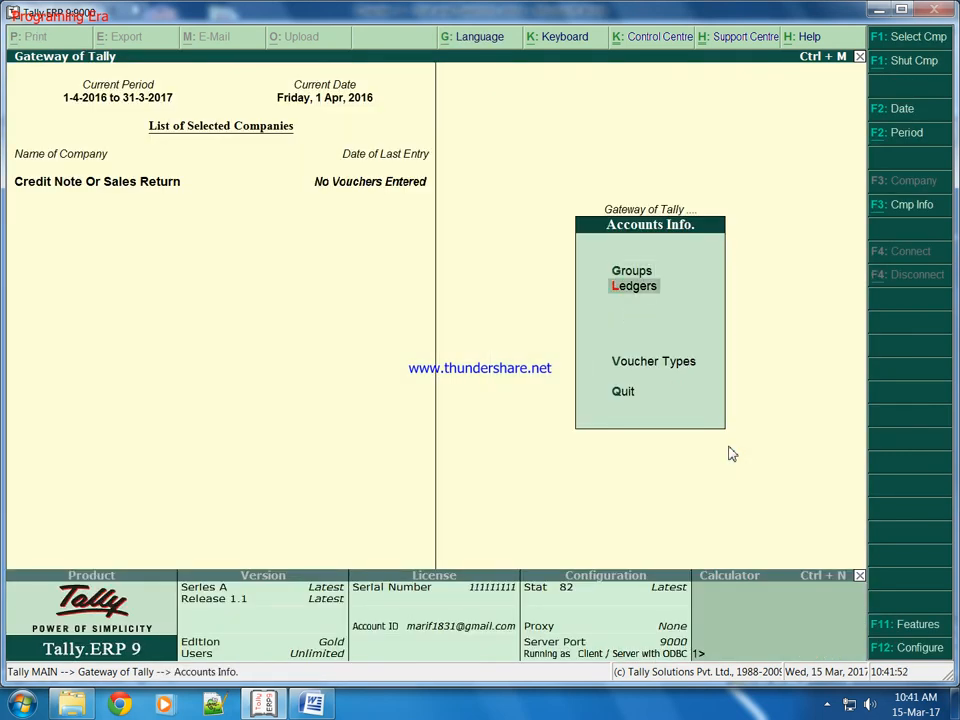
pyautogui.click(634, 286)
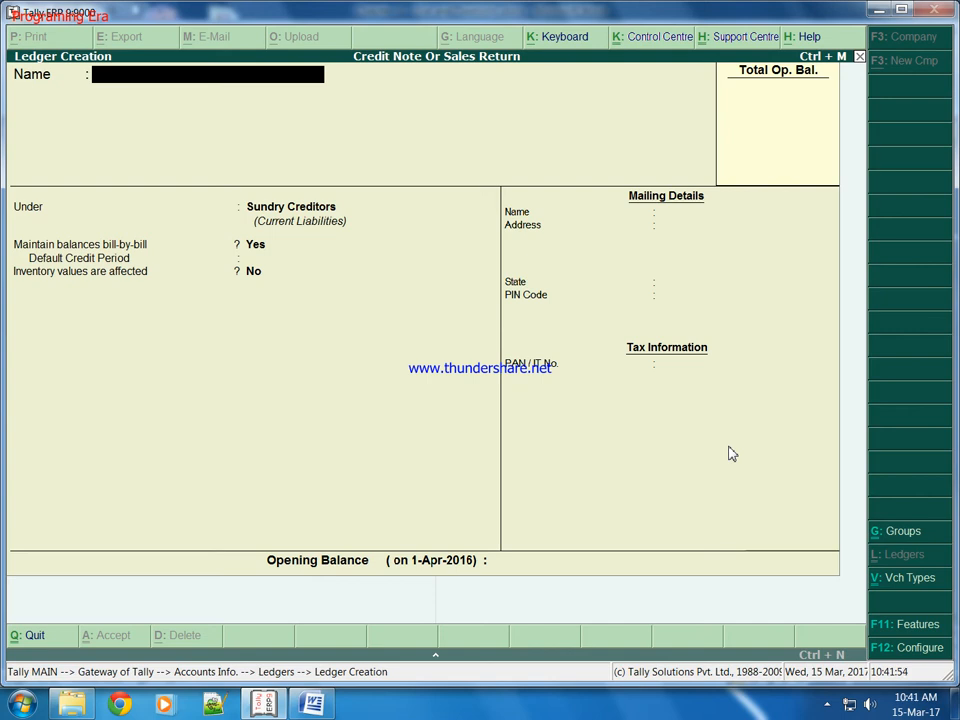
pyautogui.write('Customer')
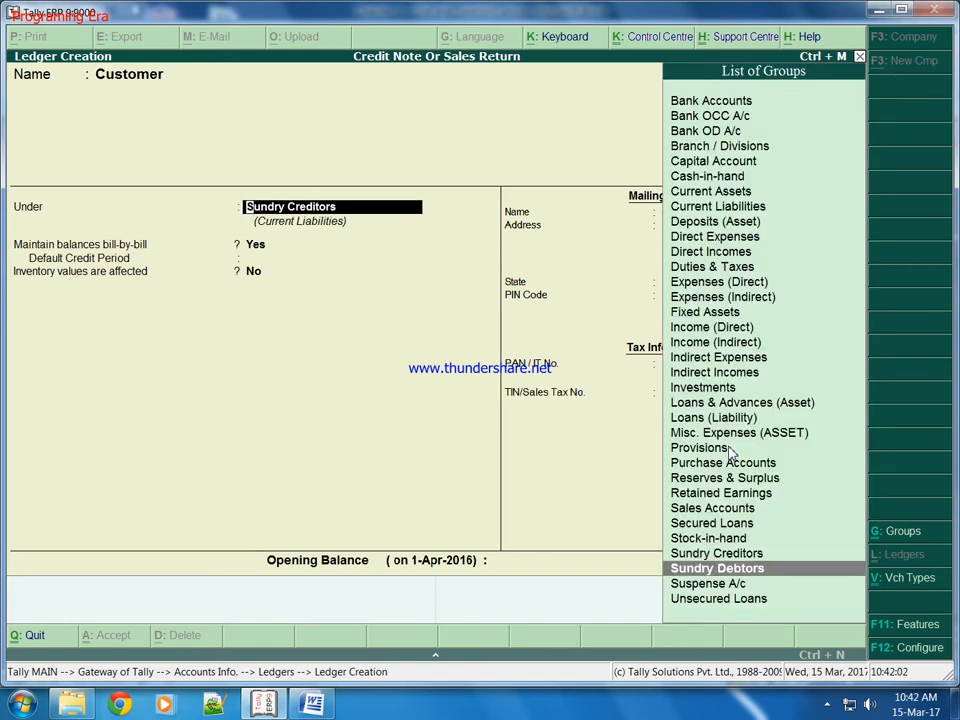
pyautogui.click(716, 568)
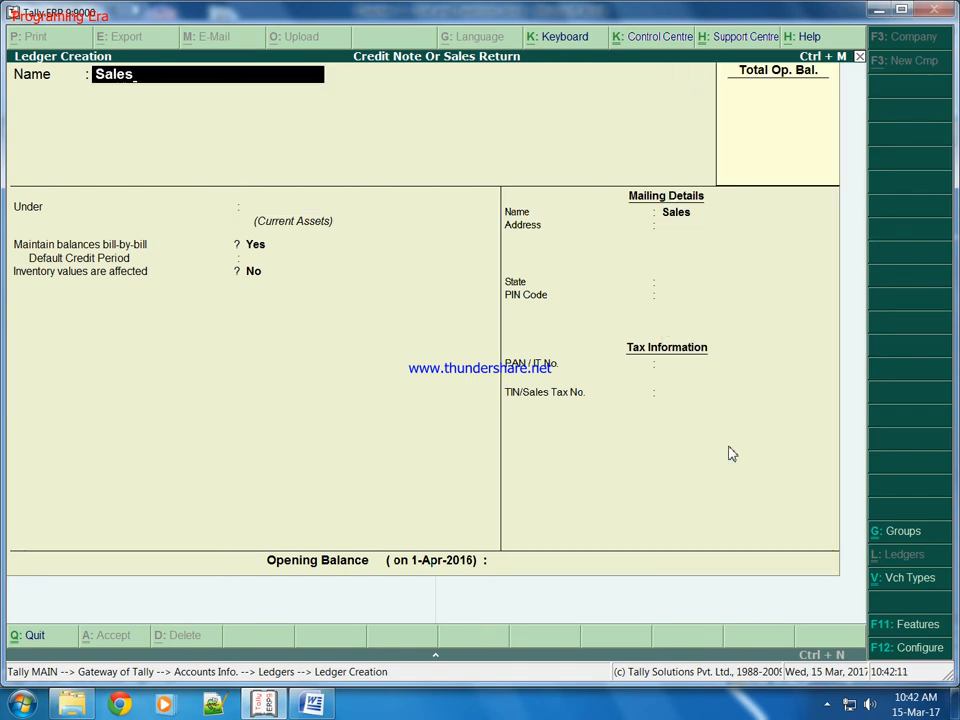
pyautogui.write('@12.50%')
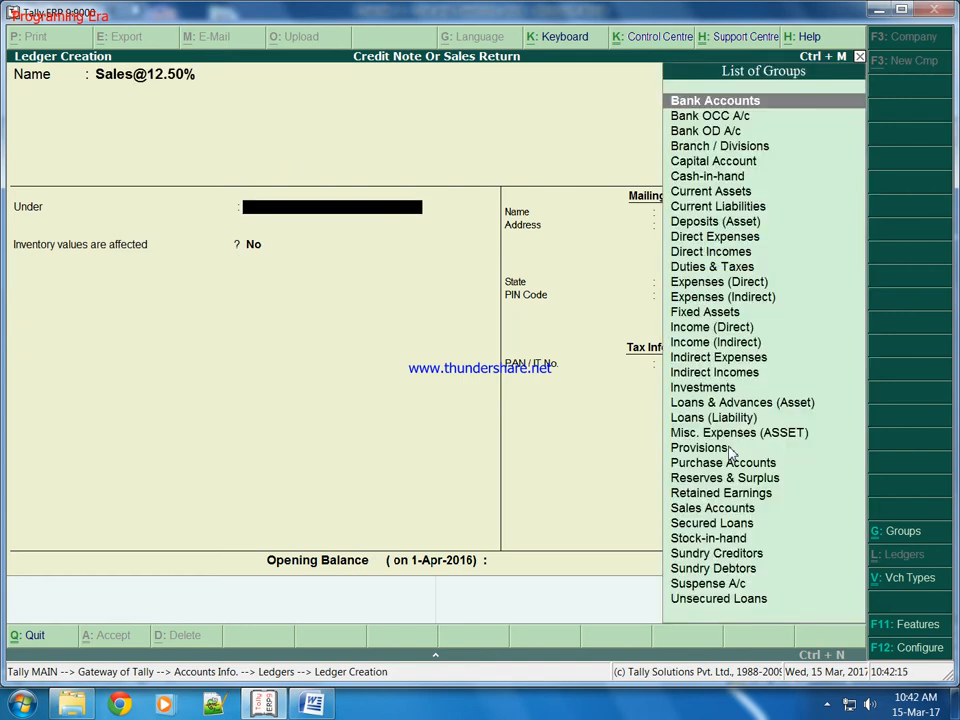
pyautogui.click(712, 508)
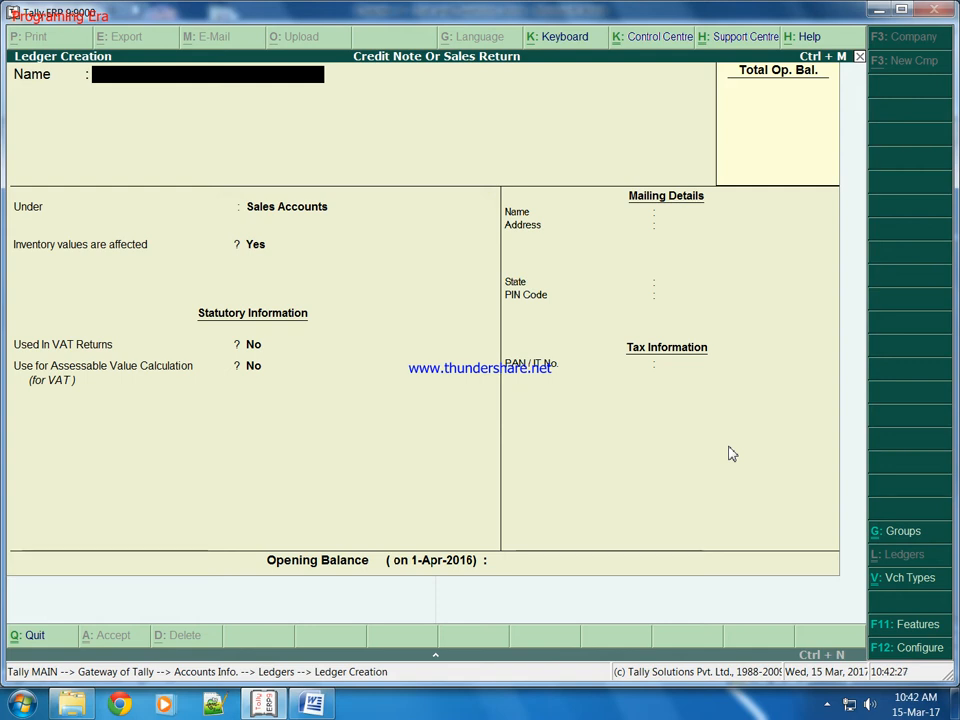
pyautogui.write('Outpuvat')
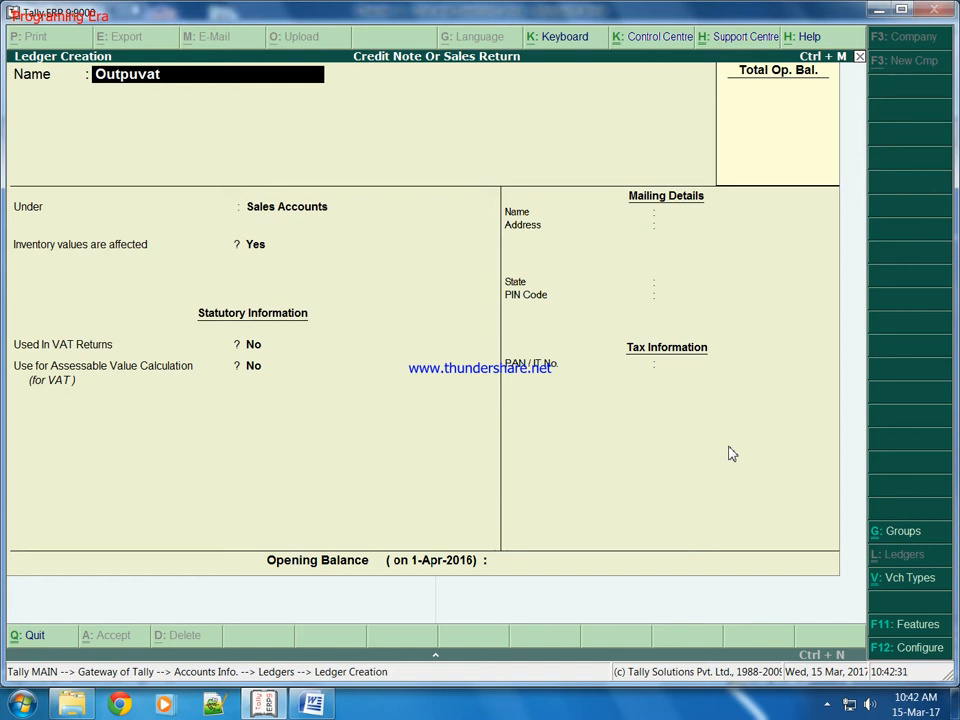
pyautogui.press('Backspace')
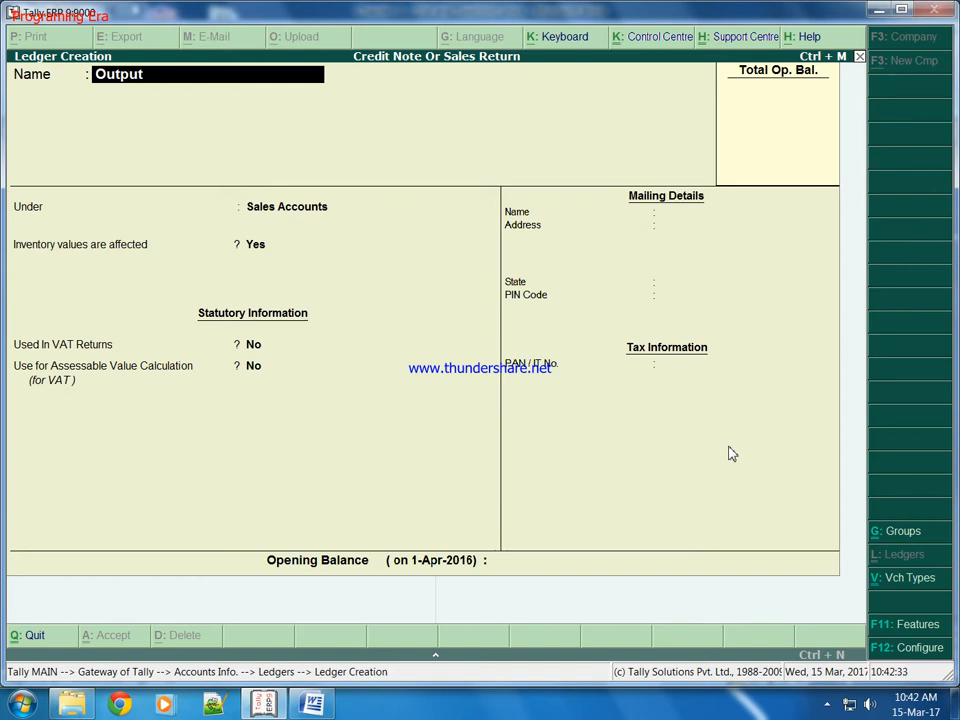
pyautogui.write('VAT@12.50%')
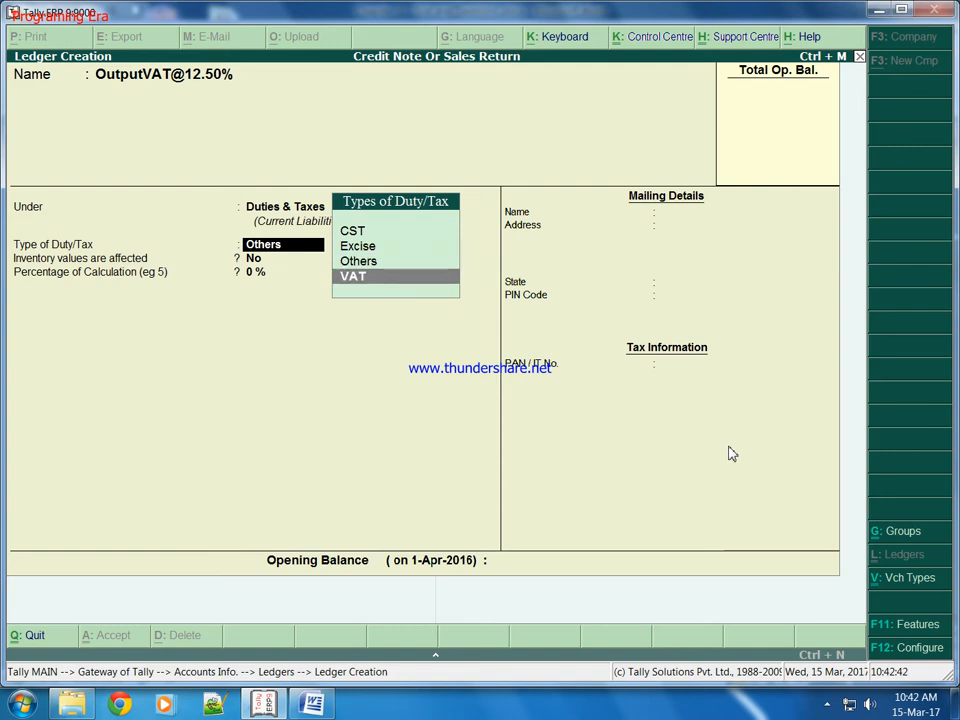
pyautogui.click(352, 276)
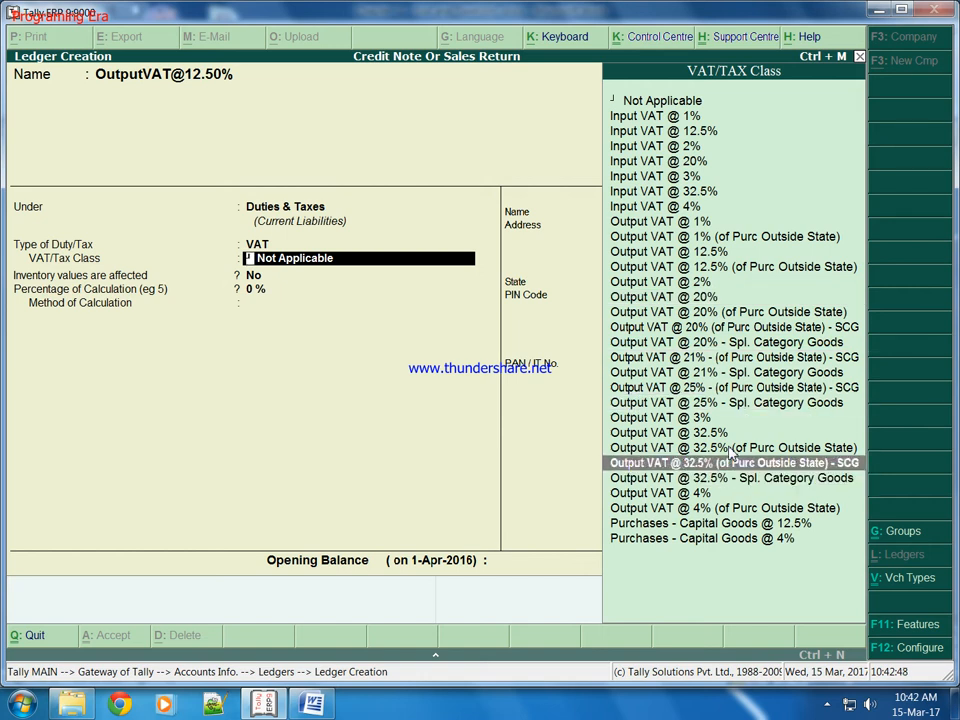
pyautogui.click(672, 252)
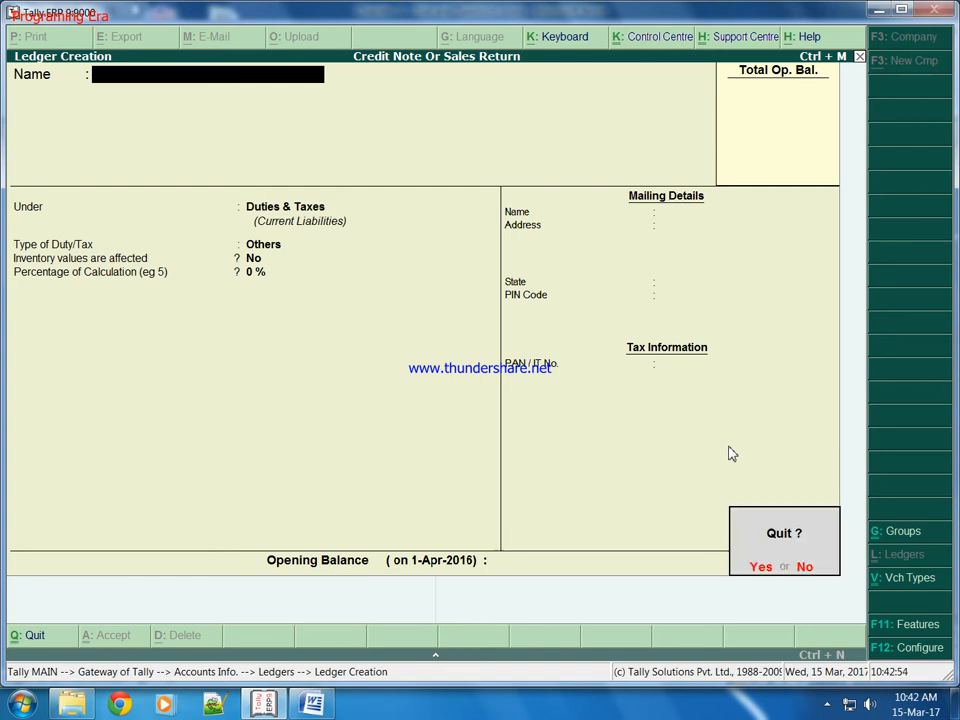
pyautogui.click(760, 568)
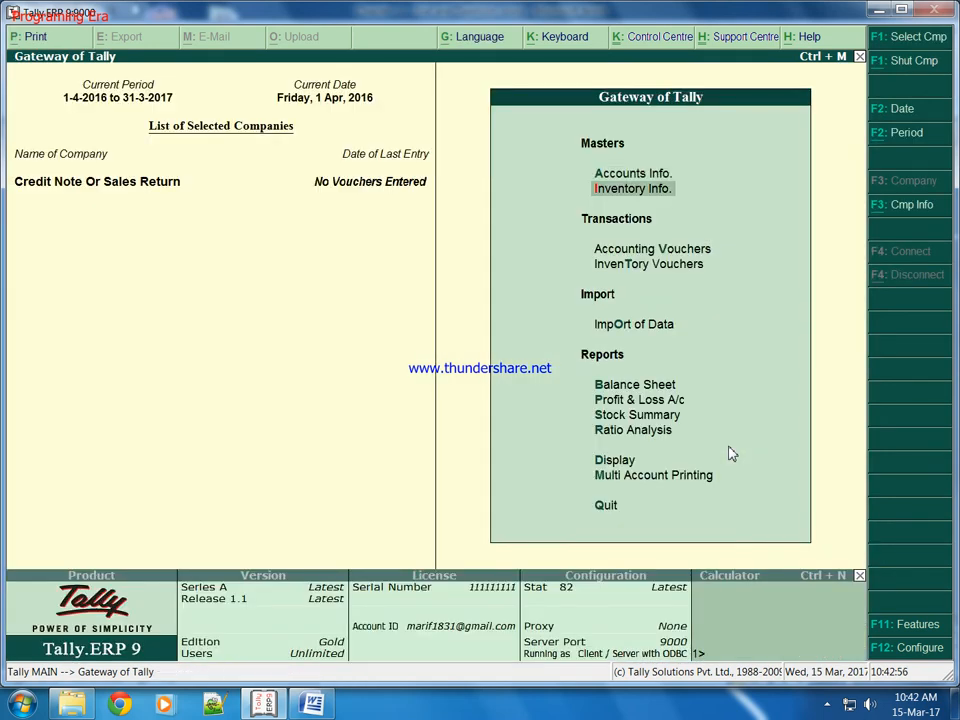
# Create the Computers stock item under Primary with a new simple unit Nos.
pyautogui.click(632, 188)
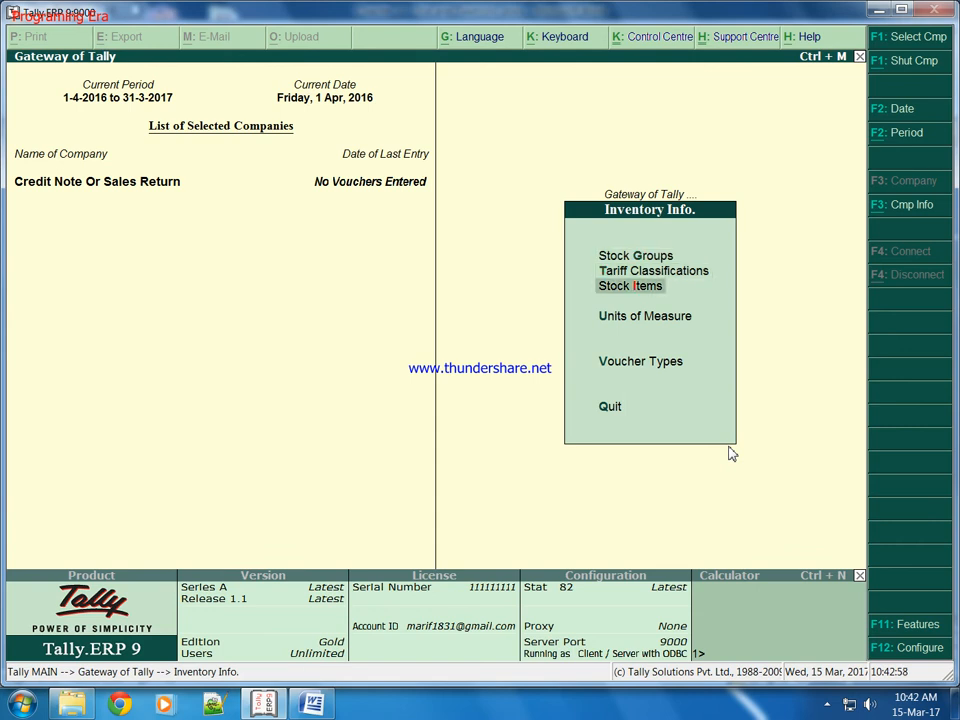
pyautogui.click(628, 284)
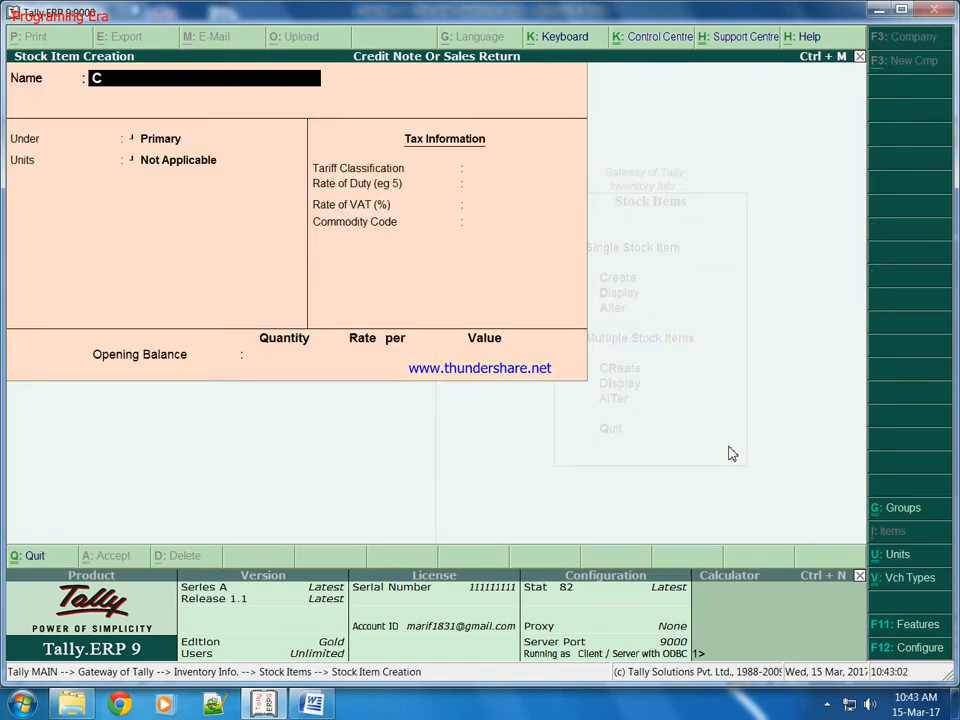
pyautogui.write('omputers')
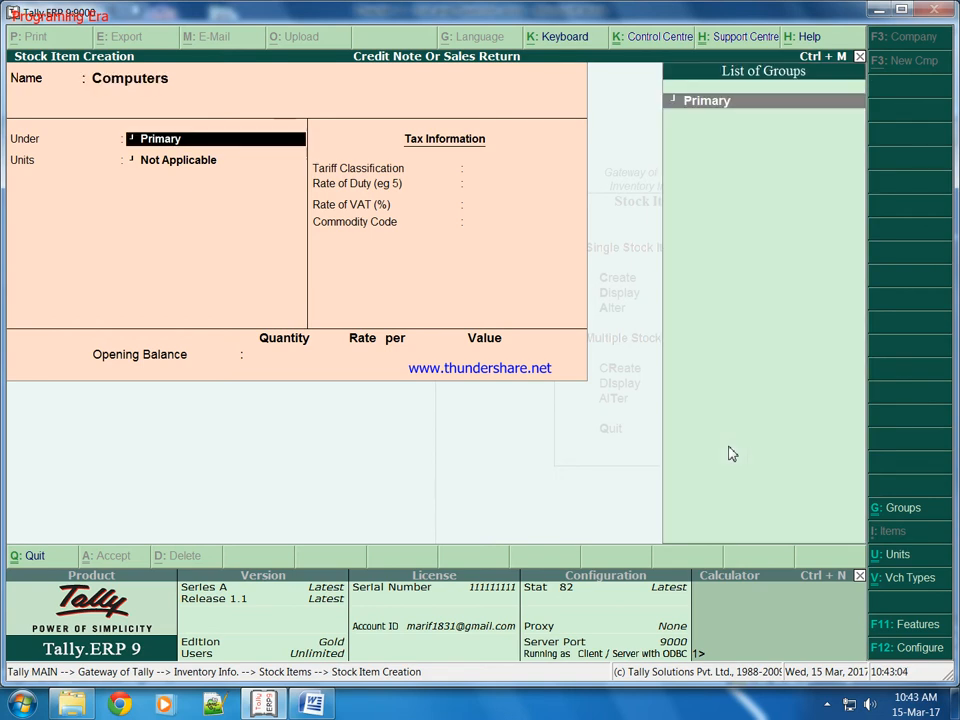
pyautogui.click(180, 160)
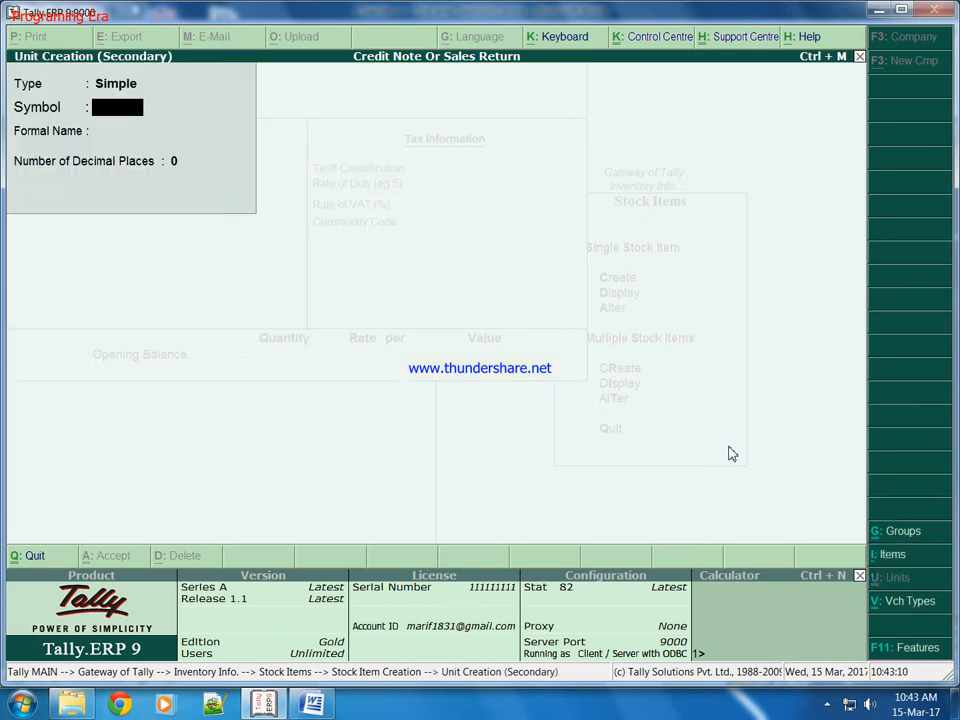
pyautogui.write('No')
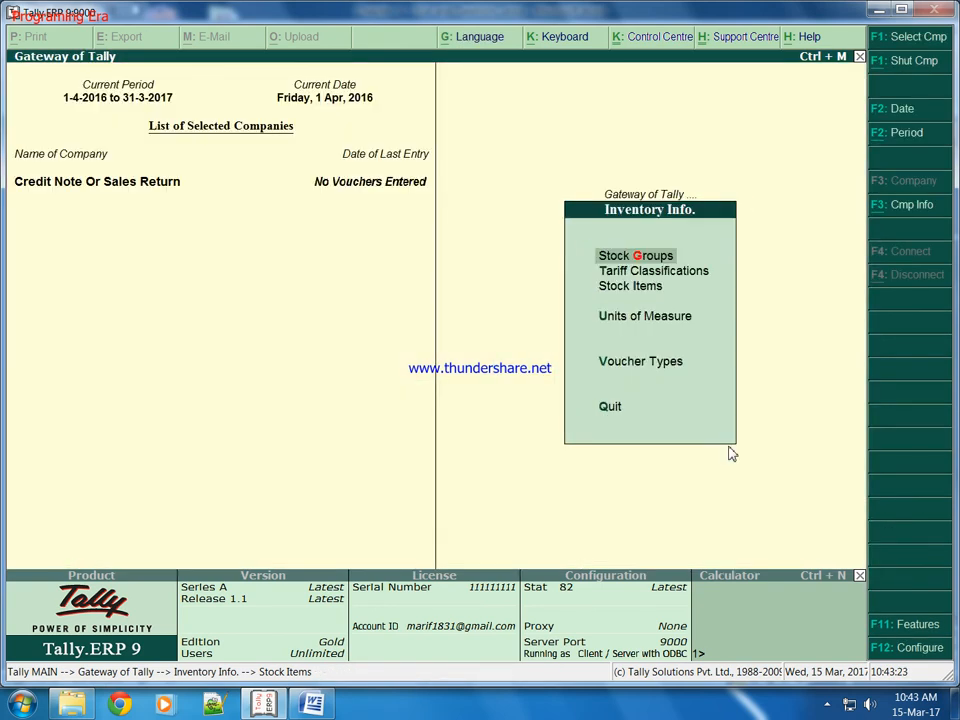
# Start a sales voucher for Customer with 10 Nos of Computers at rate 35000.
pyautogui.press('Escape')
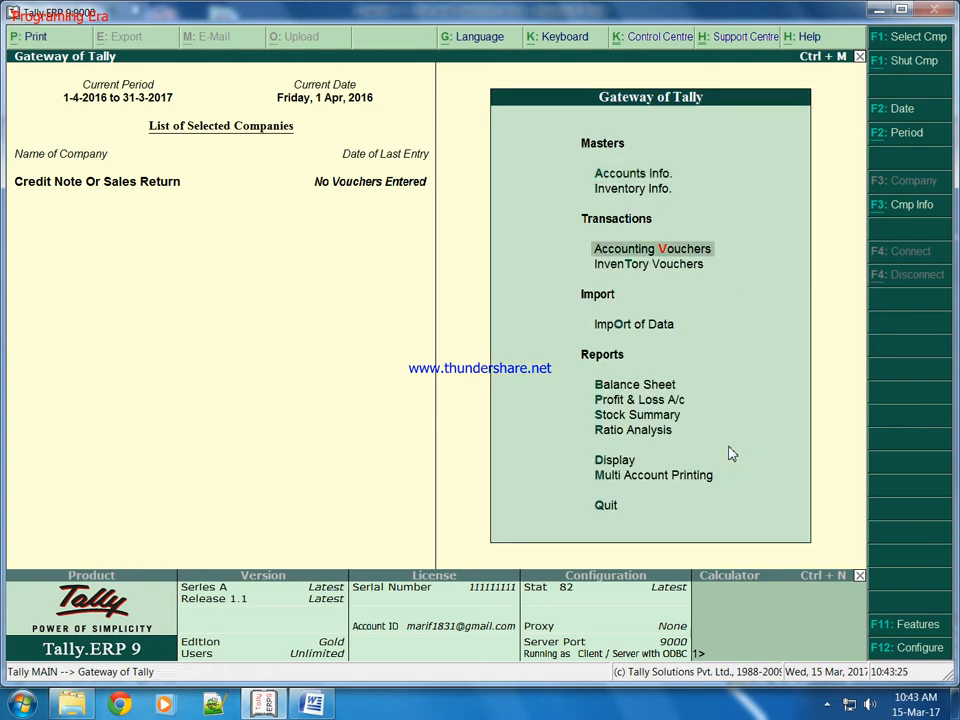
pyautogui.click(652, 248)
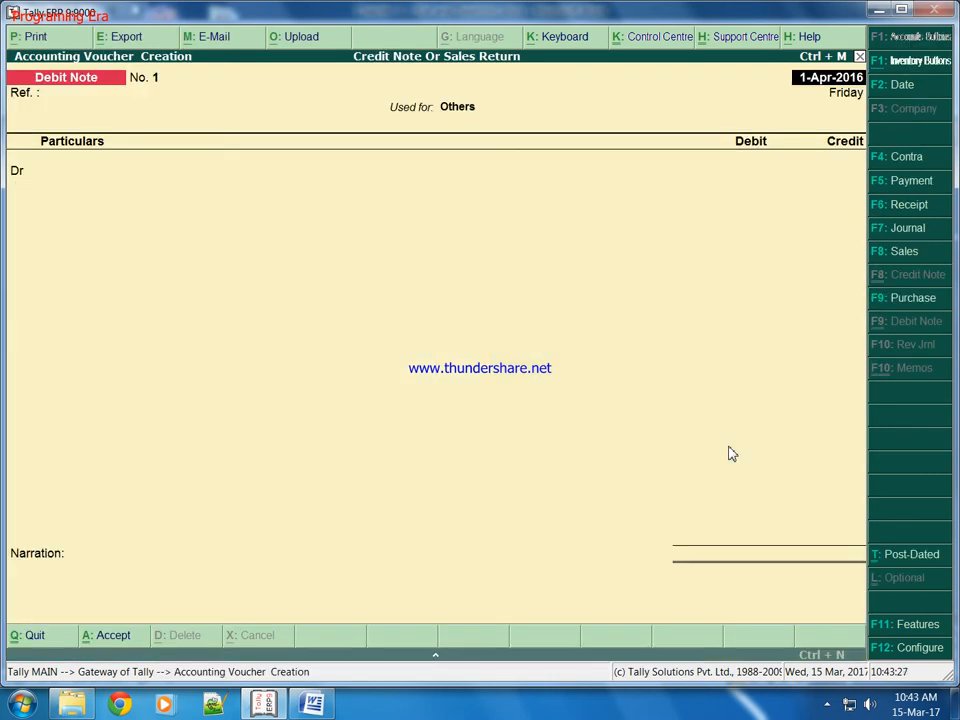
pyautogui.moveTo(938, 212)
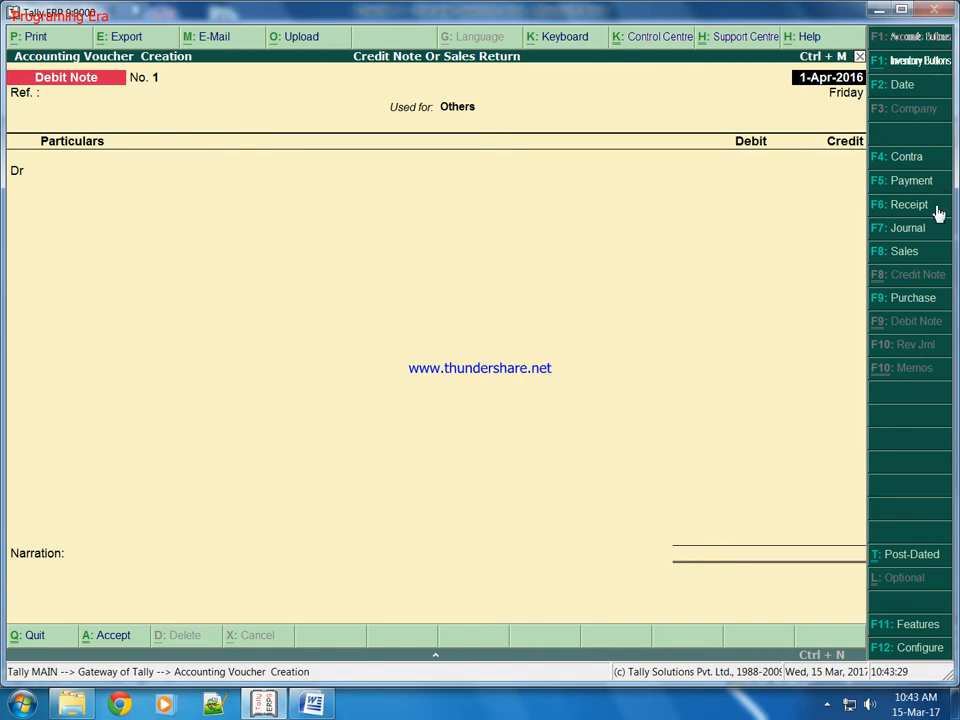
pyautogui.click(904, 252)
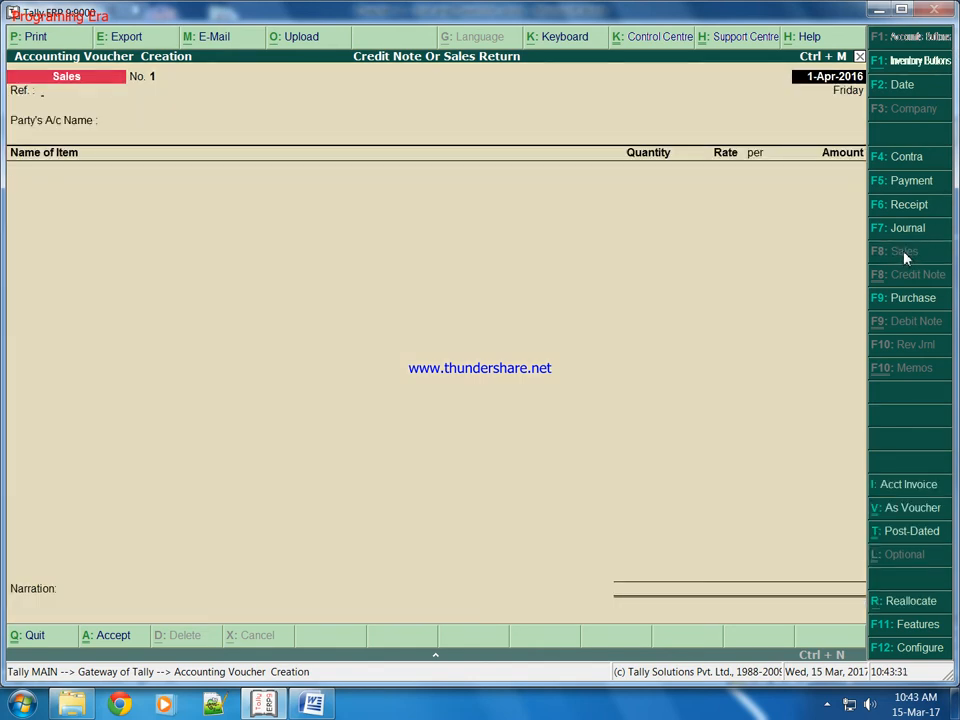
pyautogui.write('Customer')
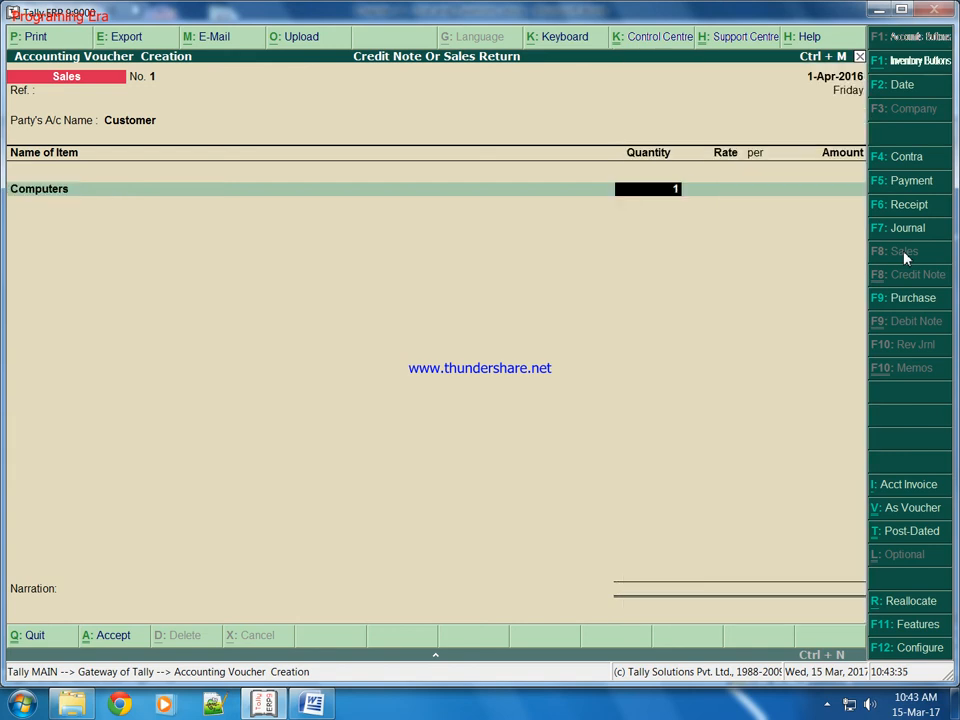
pyautogui.write('10 Nos')
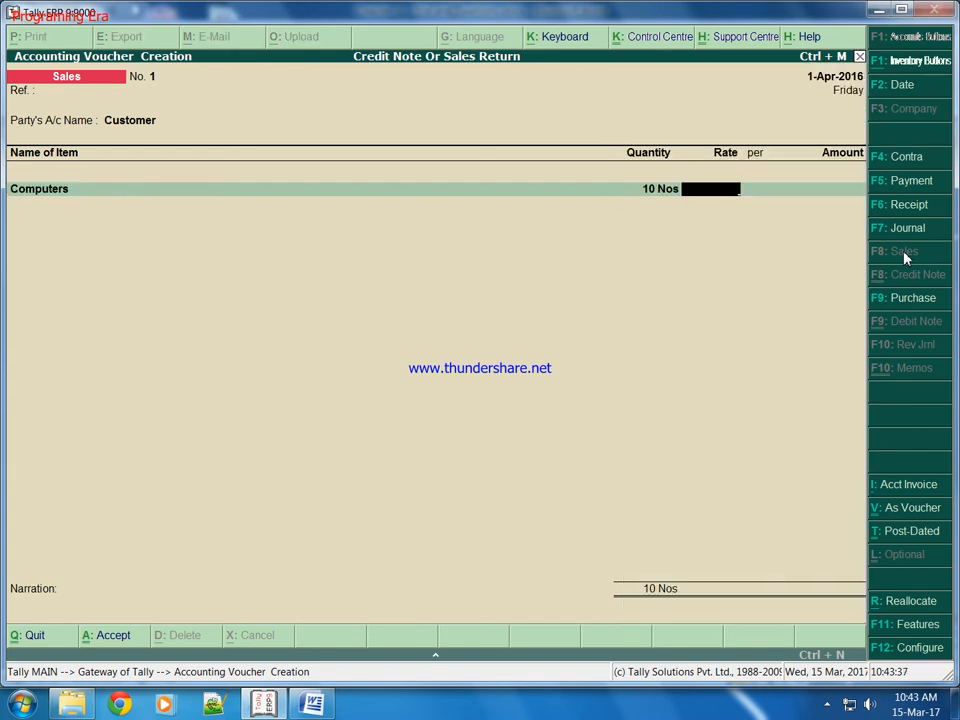
pyautogui.write('35000')
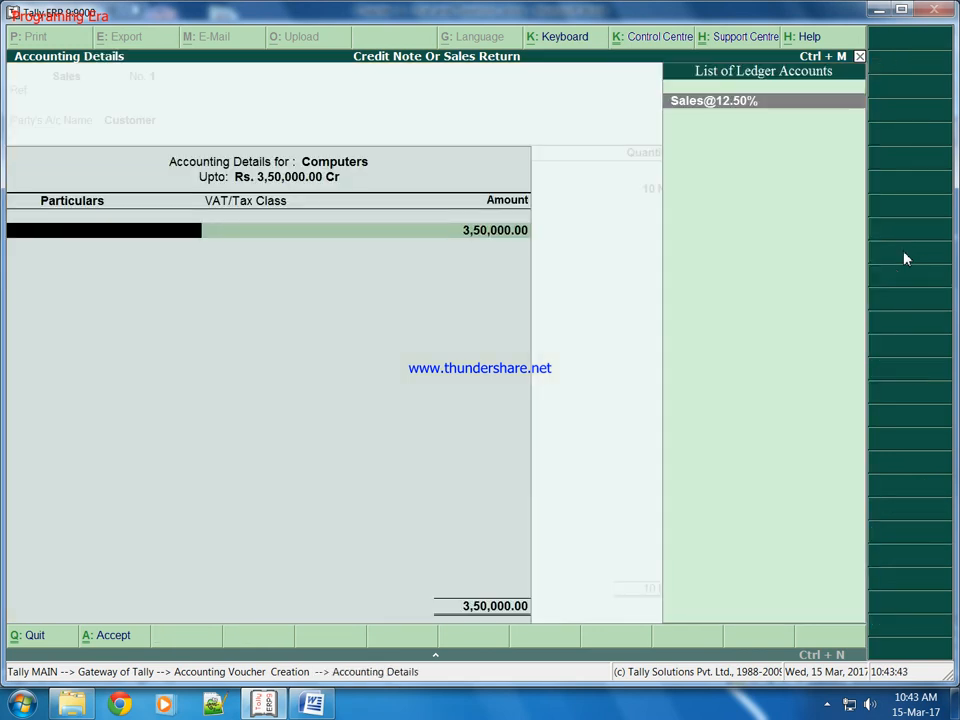
pyautogui.click(712, 100)
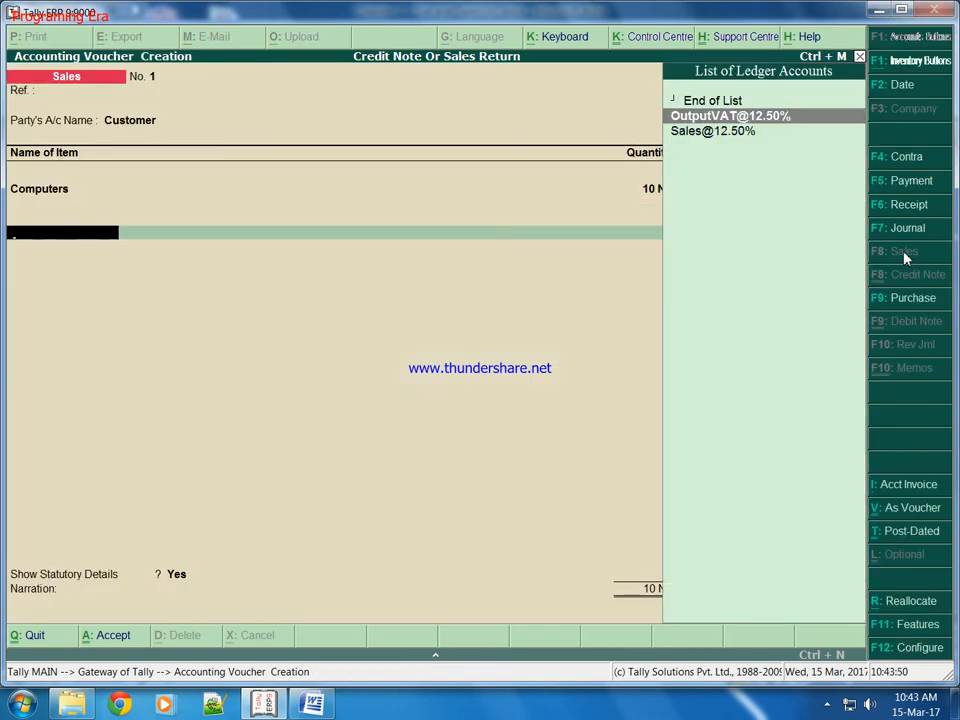
pyautogui.click(728, 114)
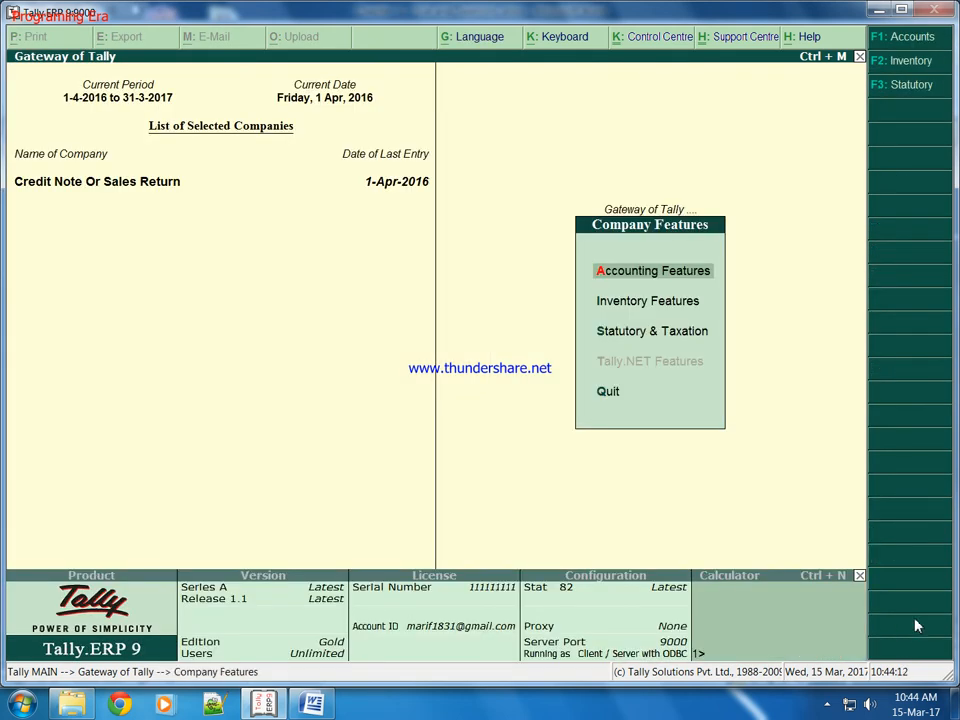
# Quit Company Features to return to the Gateway of Tally menu.
pyautogui.click(652, 270)
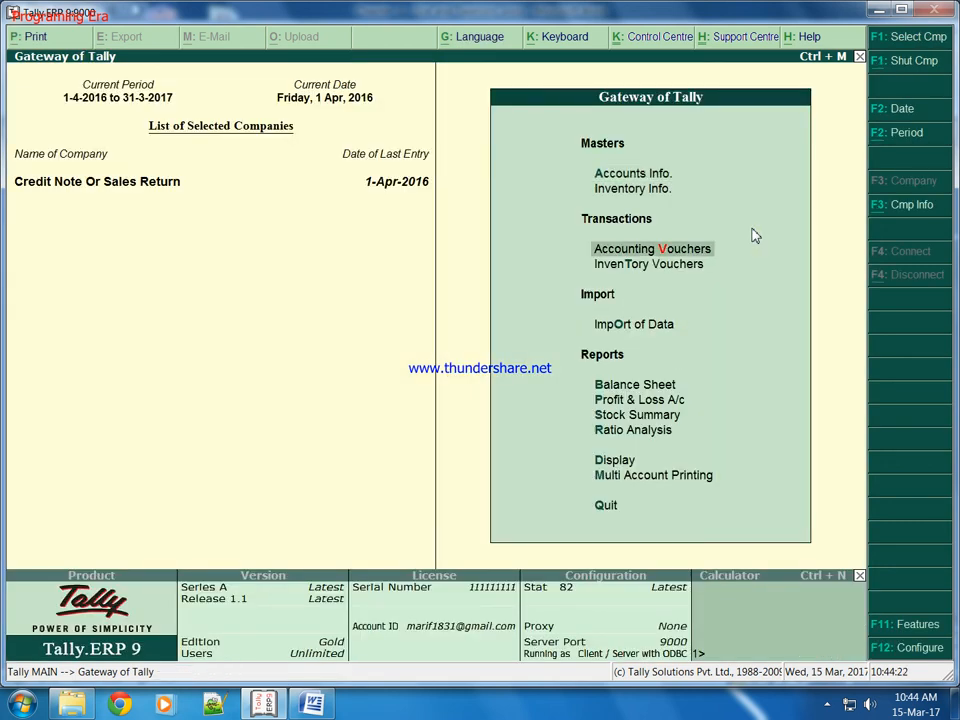
pyautogui.click(652, 248)
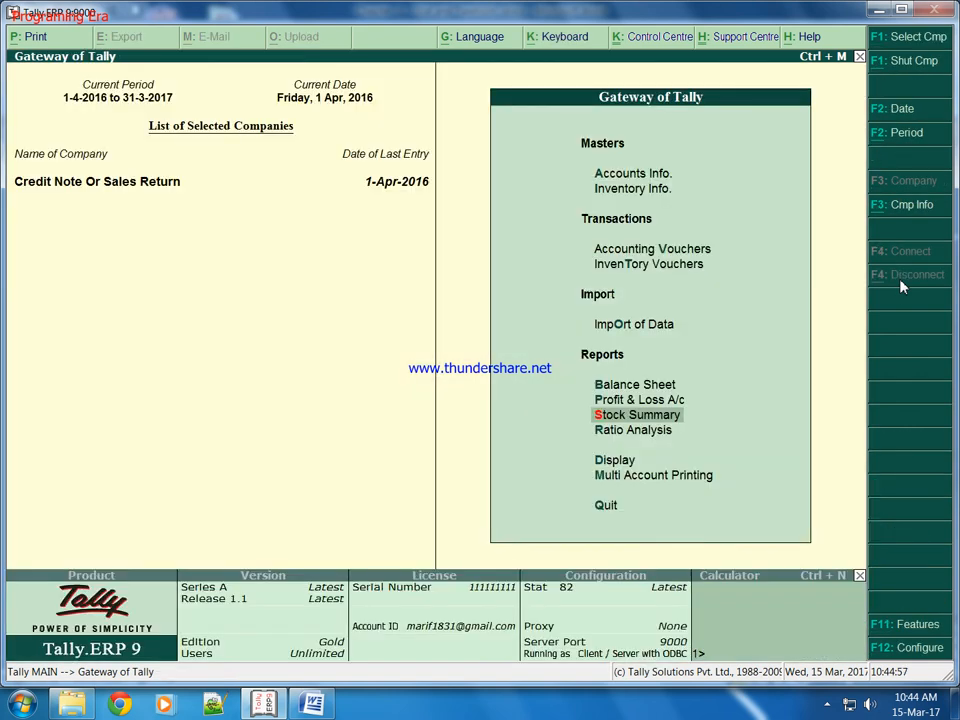
# View the Stock Summary showing Computers with a (-)7 Nos closing balance.
pyautogui.click(636, 414)
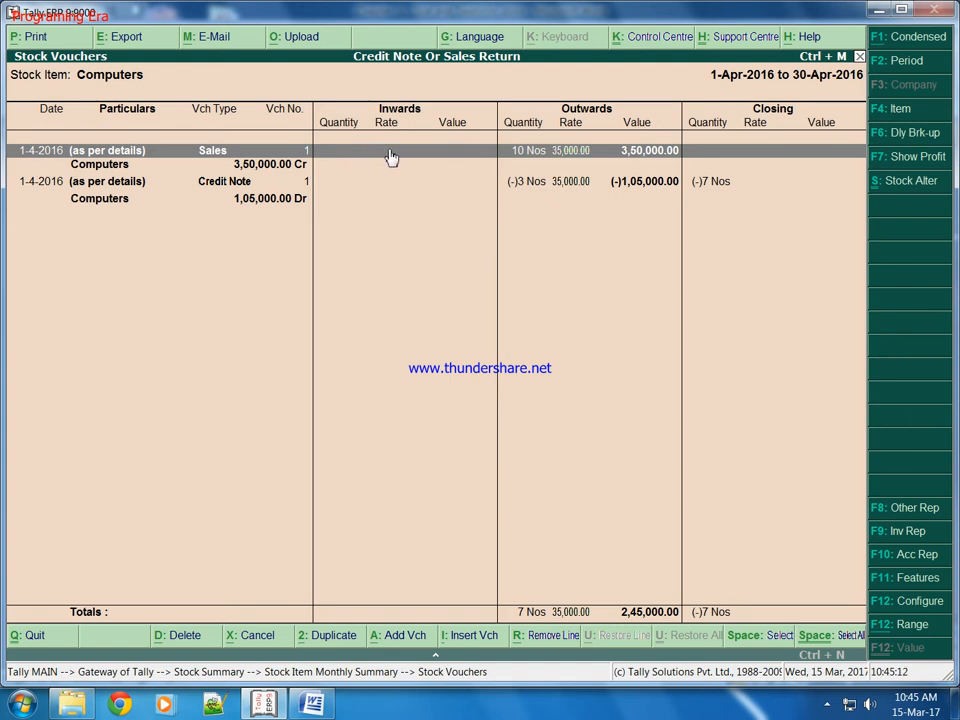
pyautogui.moveTo(510, 166)
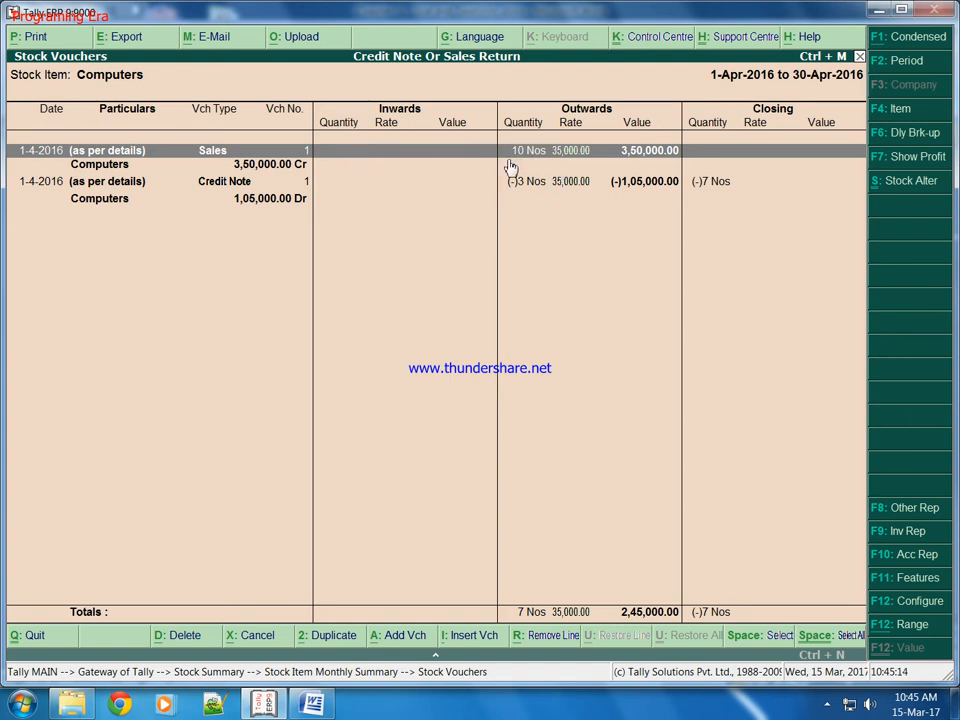
pyautogui.moveTo(564, 160)
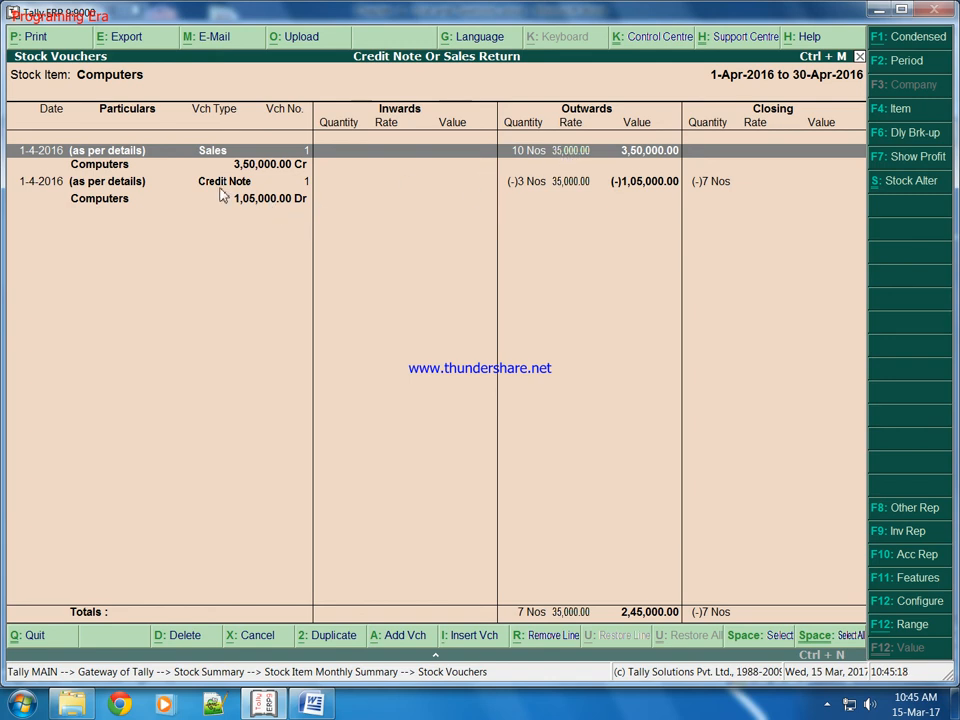
pyautogui.moveTo(536, 192)
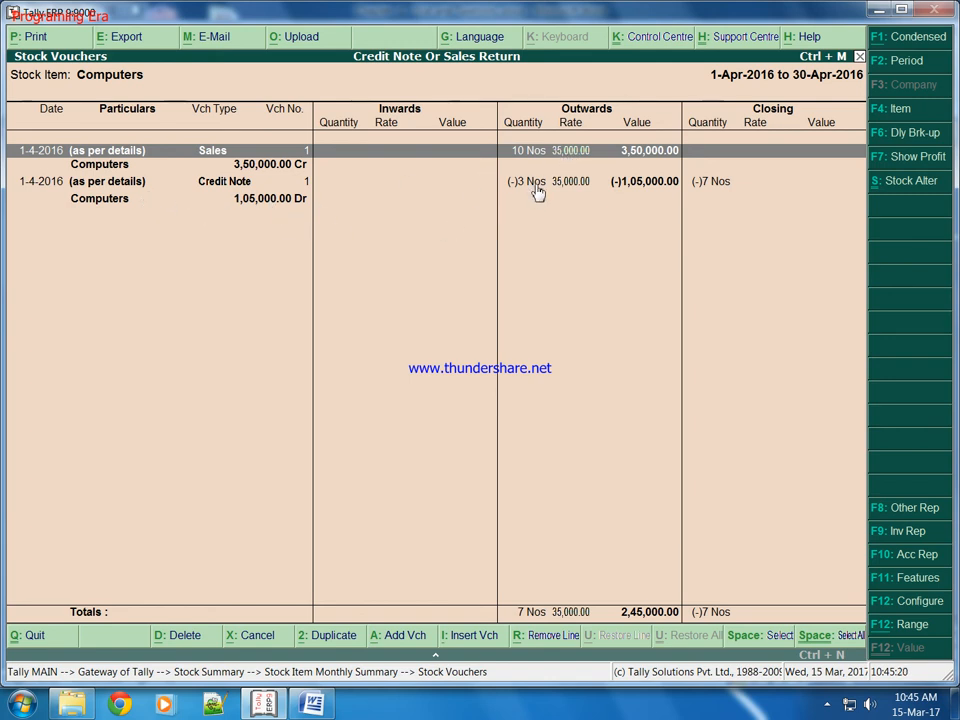
pyautogui.moveTo(520, 192)
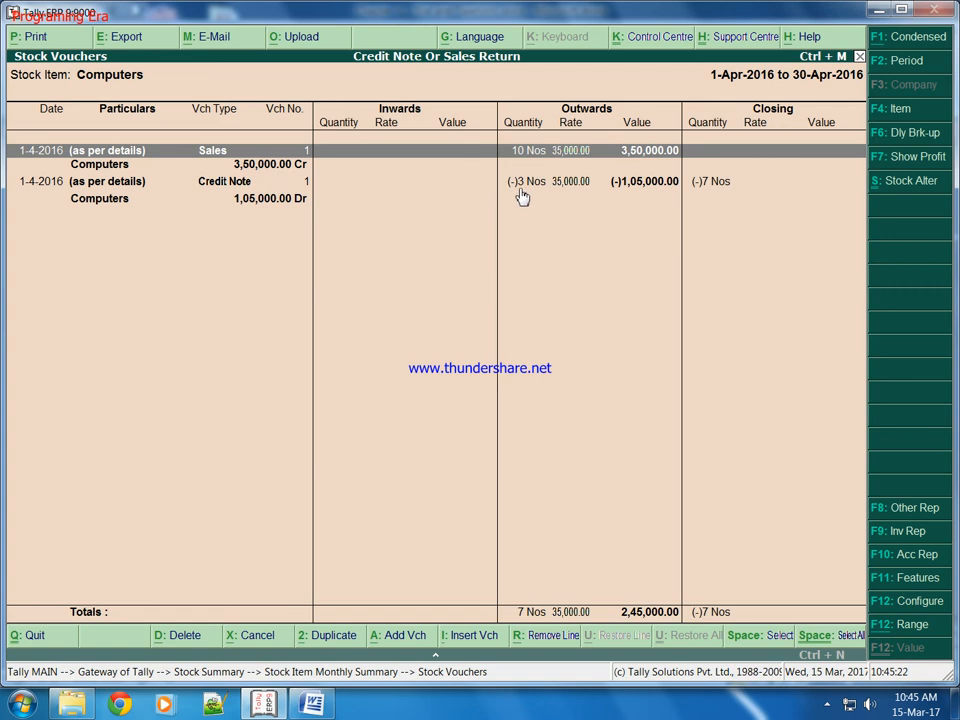
pyautogui.moveTo(522, 192)
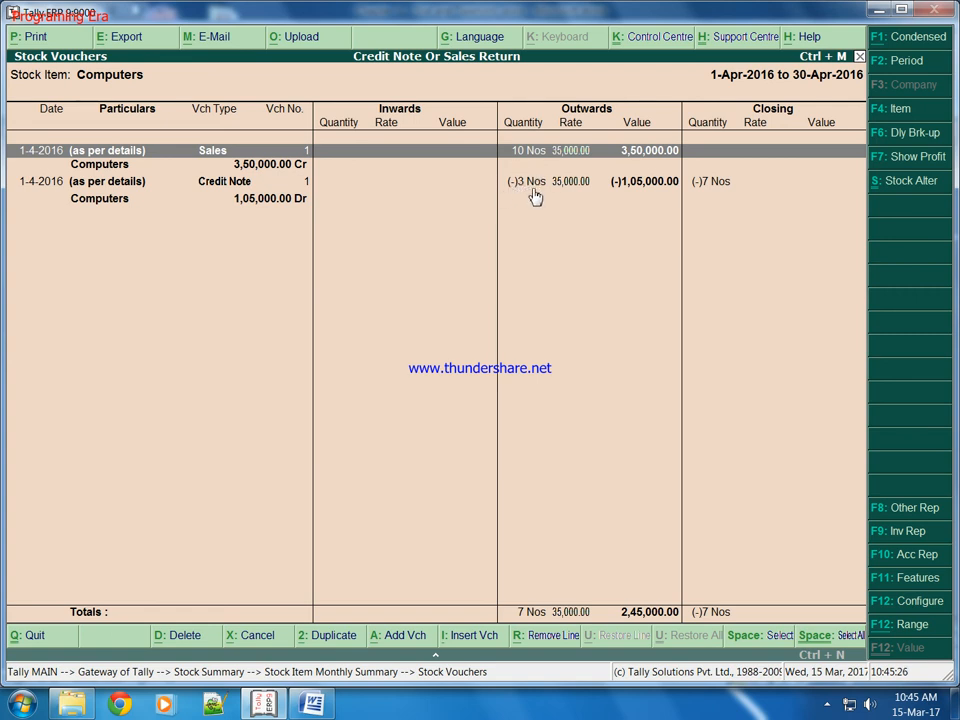
pyautogui.moveTo(504, 196)
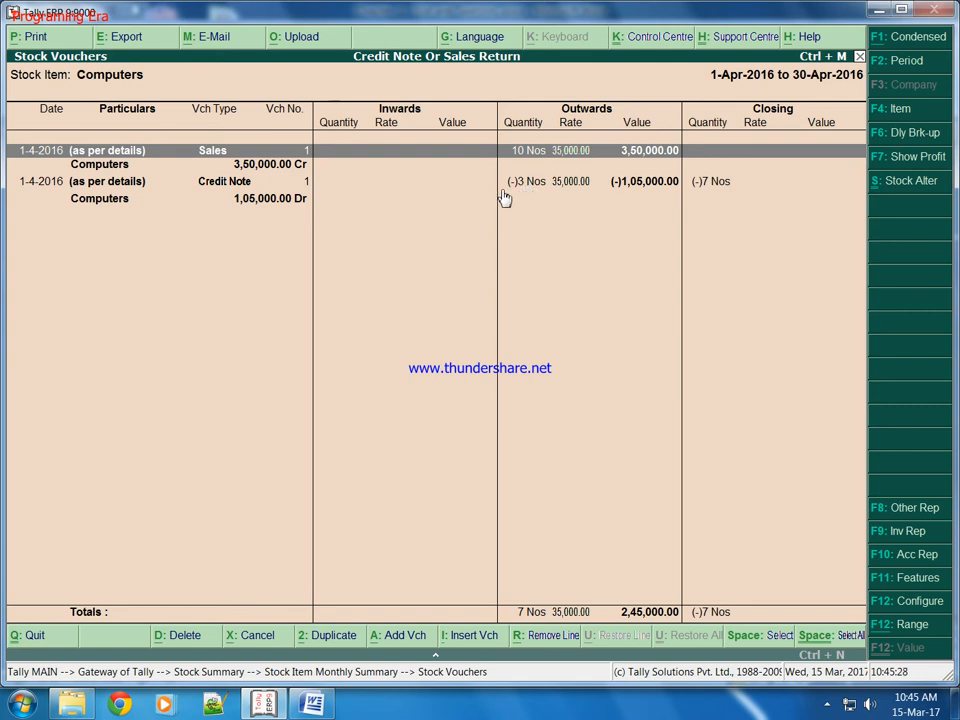
pyautogui.moveTo(416, 164)
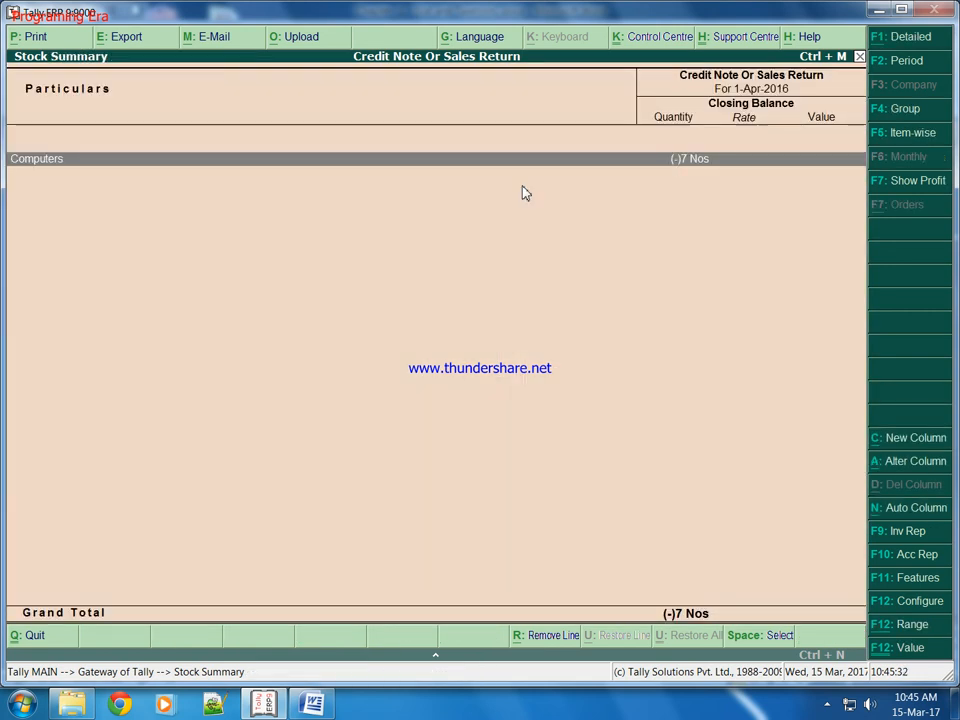
# Alter the Computers stock item to an opening balance of 15 Nos at rate 25000.
pyautogui.press('Escape')
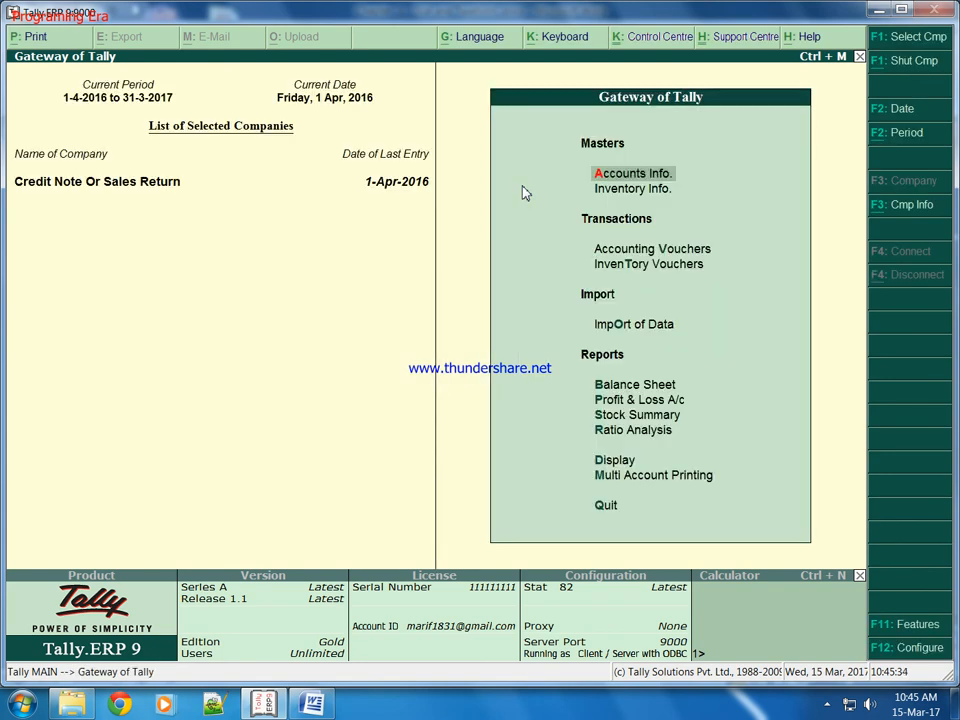
pyautogui.click(632, 188)
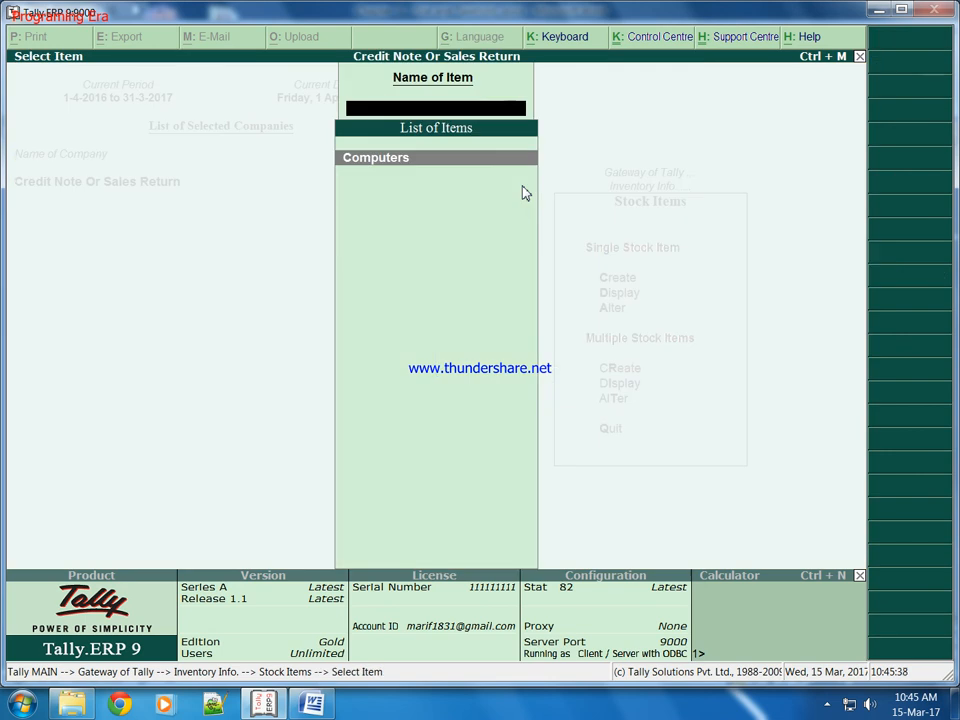
pyautogui.click(376, 156)
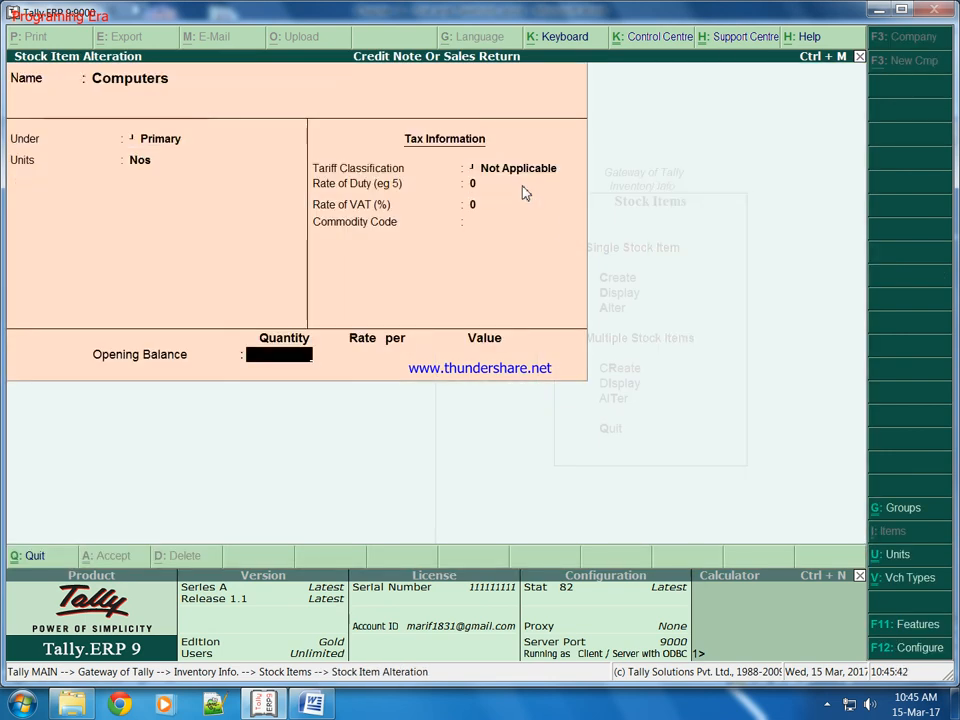
pyautogui.write('15')
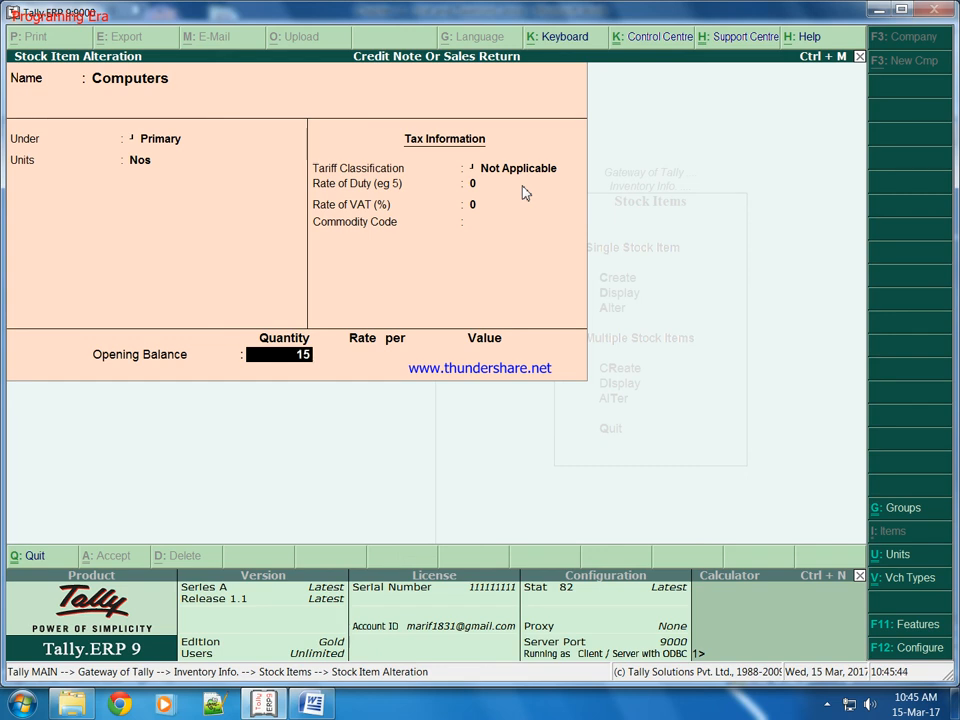
pyautogui.write('25000')
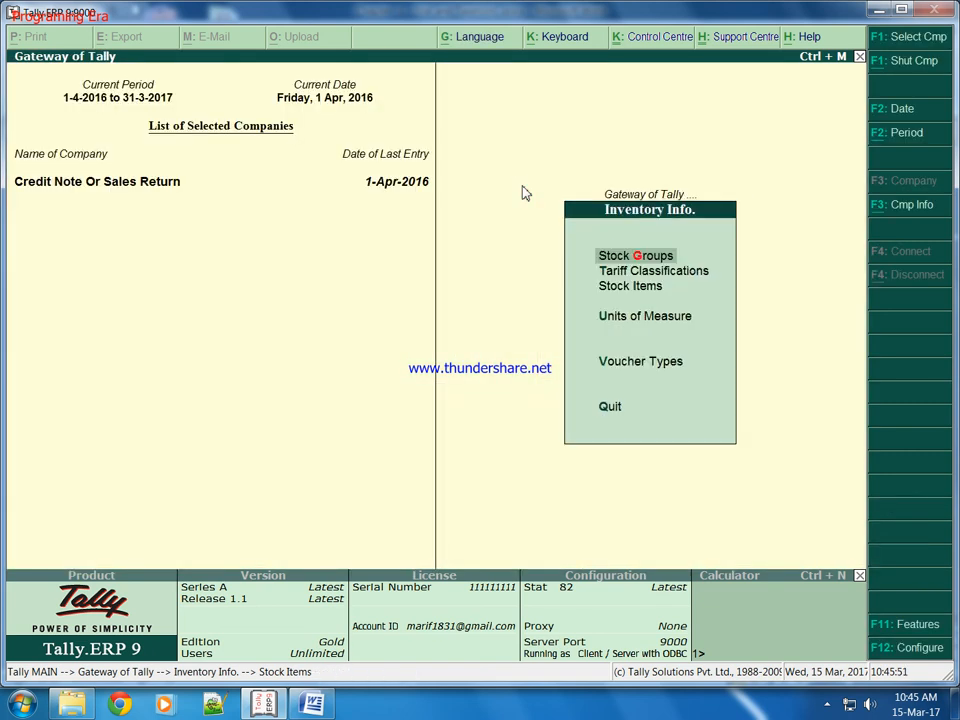
# View the Computers stock vouchers from Stock Summary: opening 15 Nos, outwards 7, closing 8.
pyautogui.press('Escape')
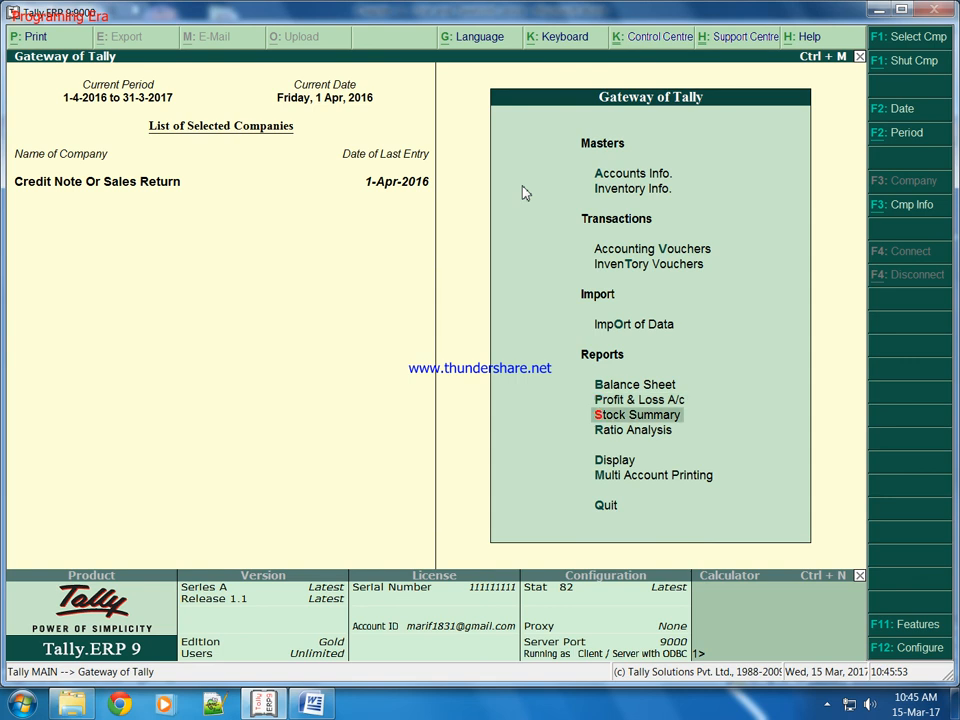
pyautogui.click(636, 414)
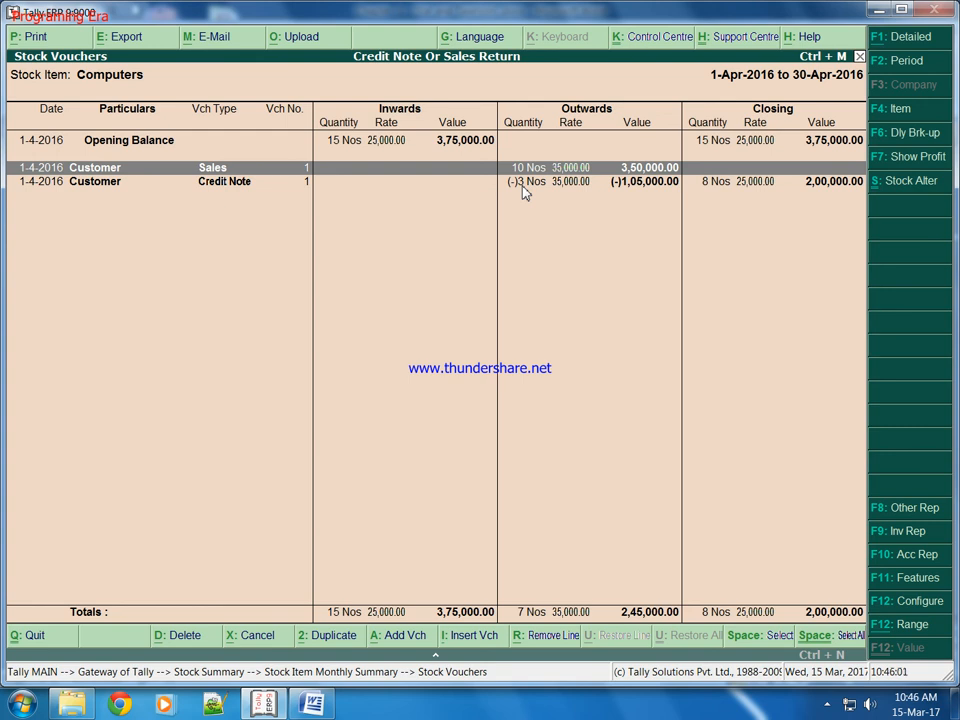
pyautogui.press('Escape')
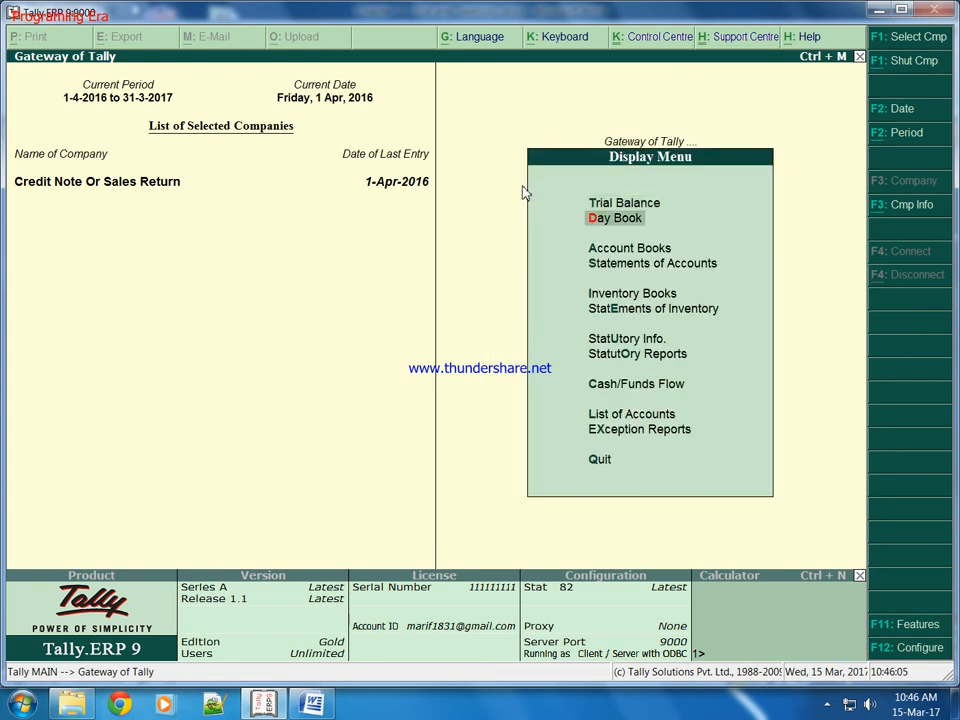
pyautogui.click(614, 218)
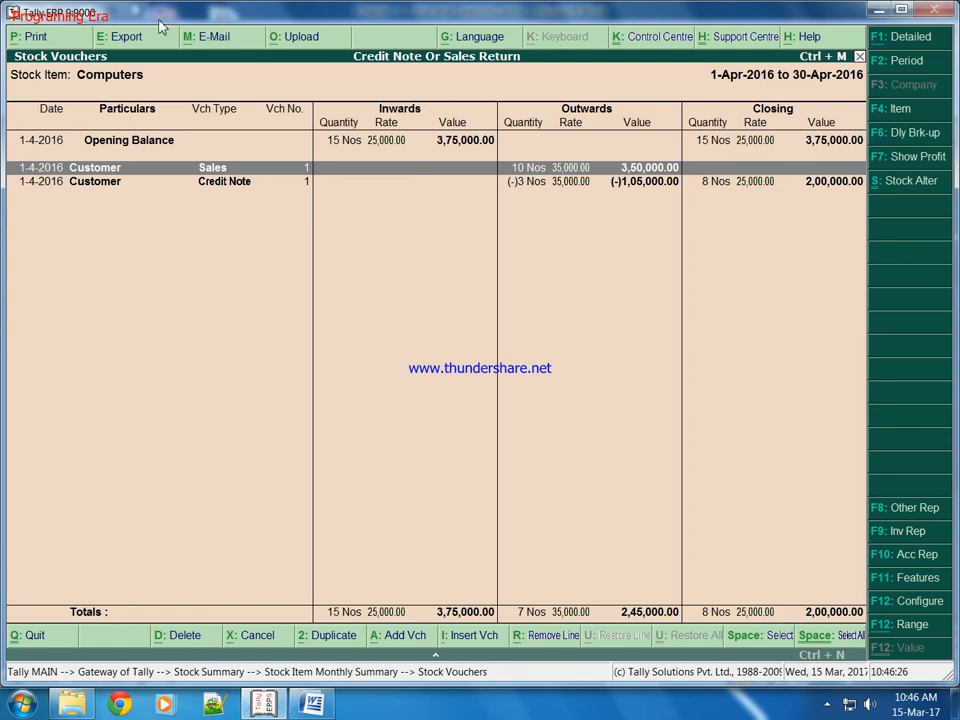
pyautogui.moveTo(344, 160)
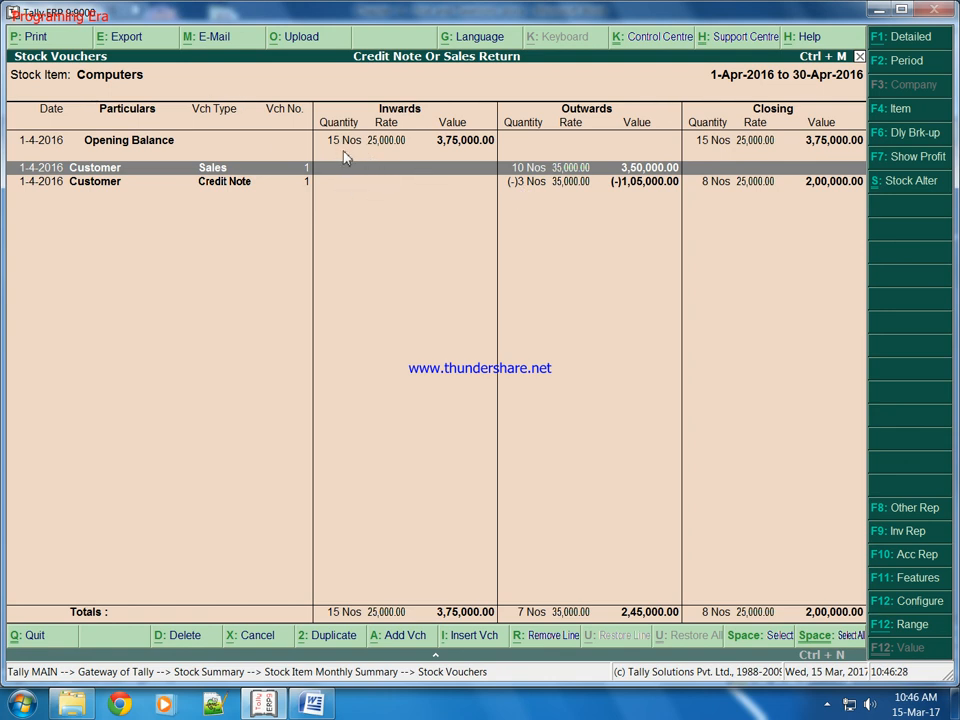
pyautogui.moveTo(732, 148)
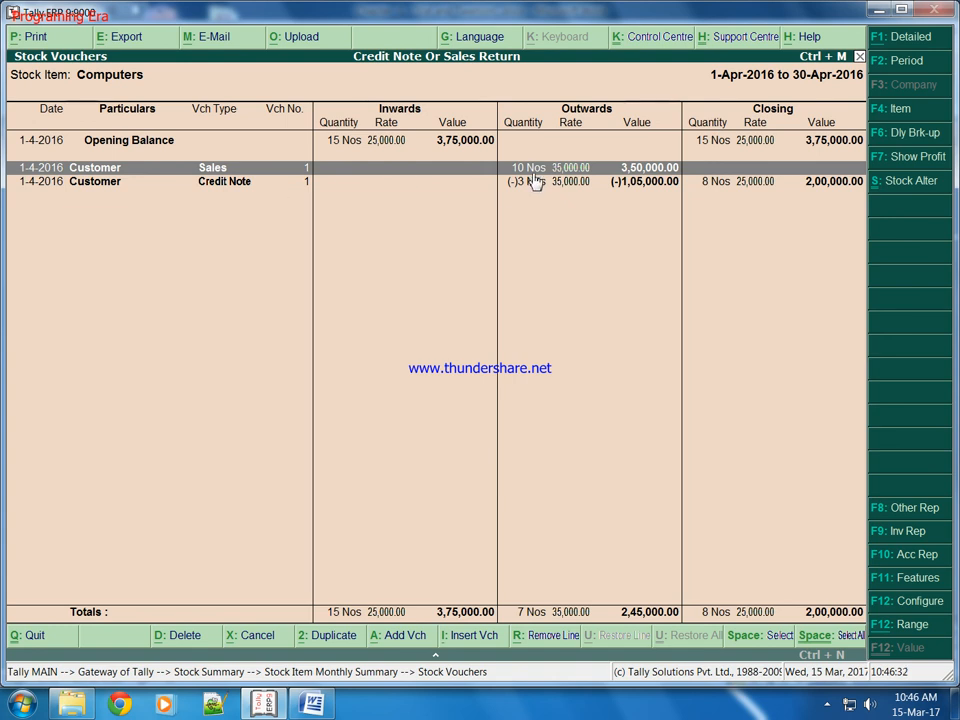
pyautogui.moveTo(504, 200)
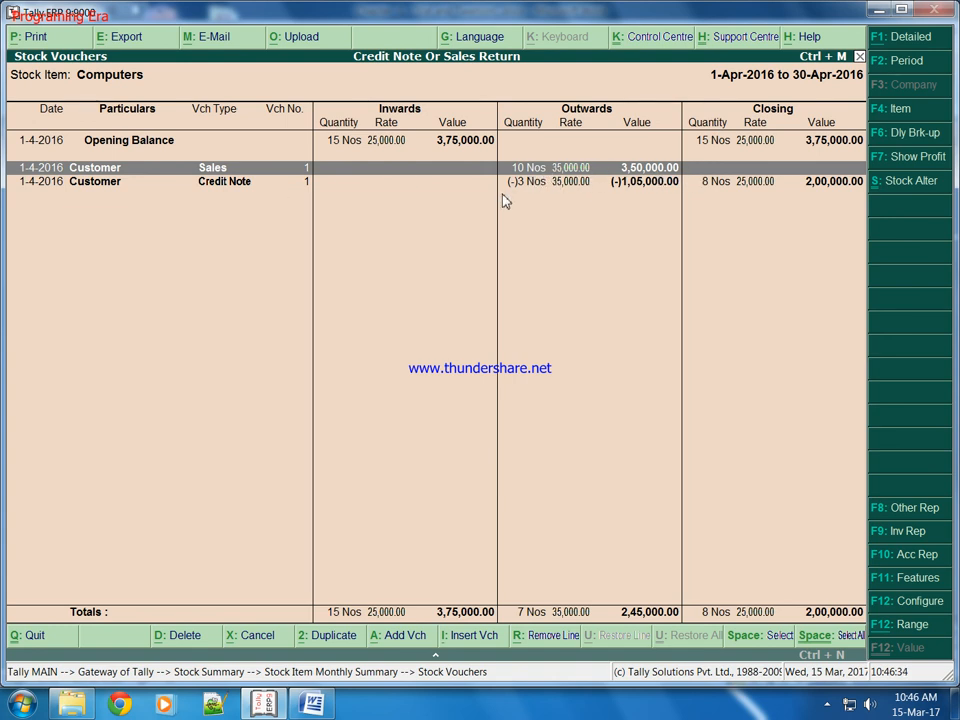
pyautogui.moveTo(558, 190)
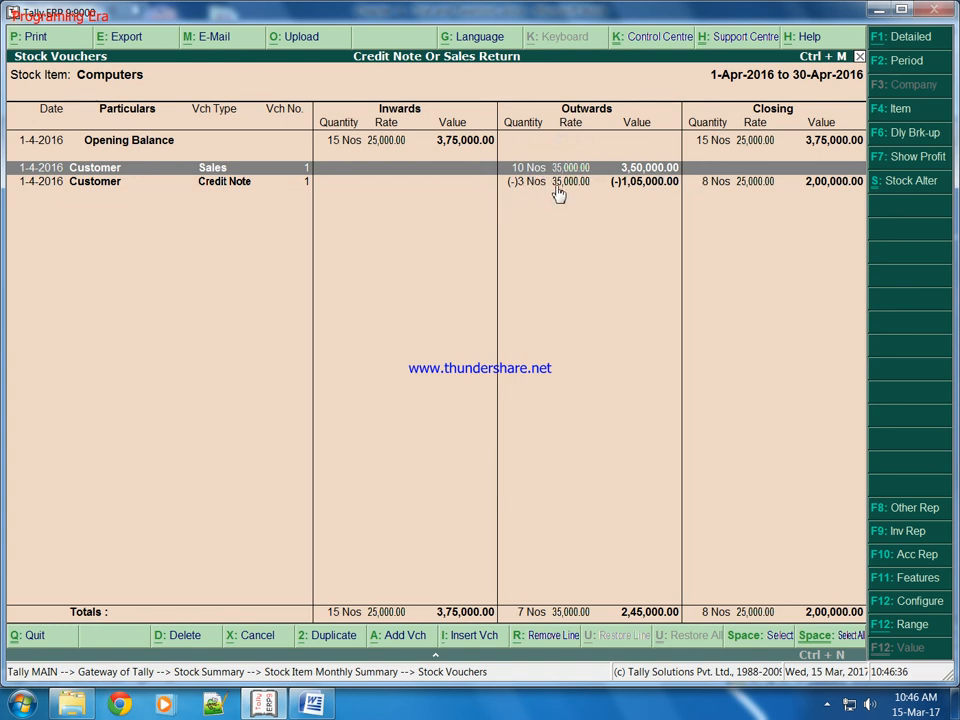
pyautogui.moveTo(712, 196)
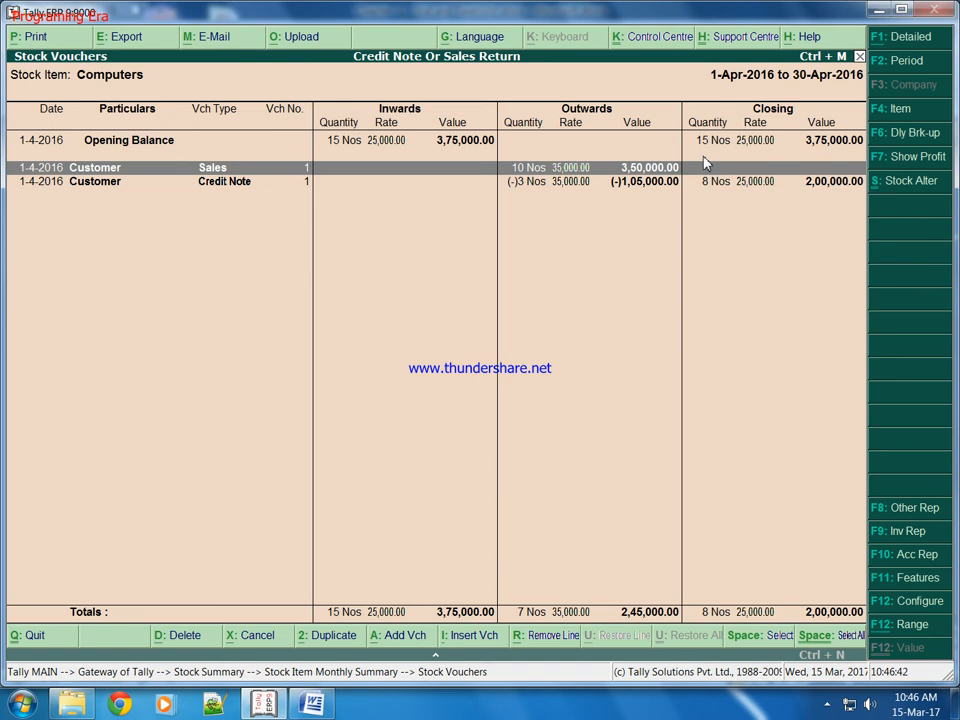
pyautogui.moveTo(550, 184)
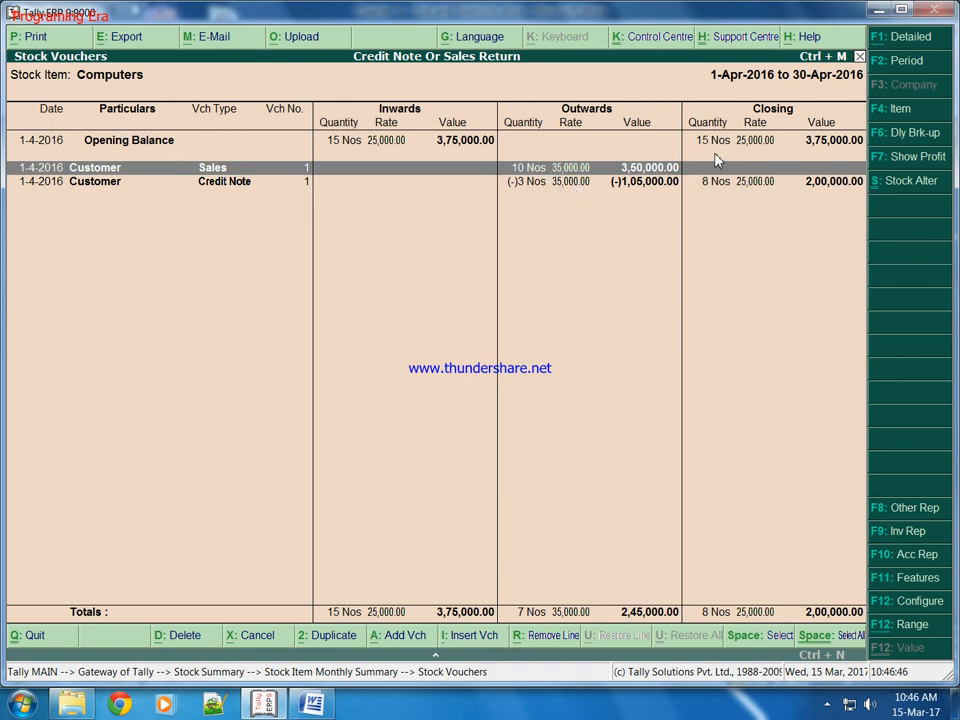
pyautogui.moveTo(716, 196)
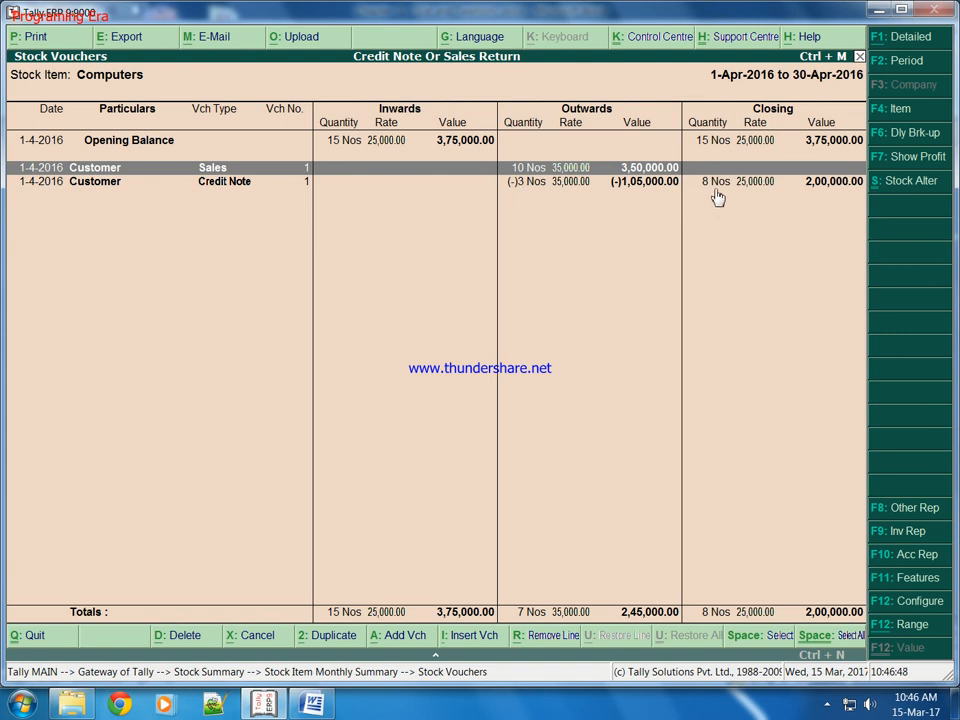
pyautogui.moveTo(712, 164)
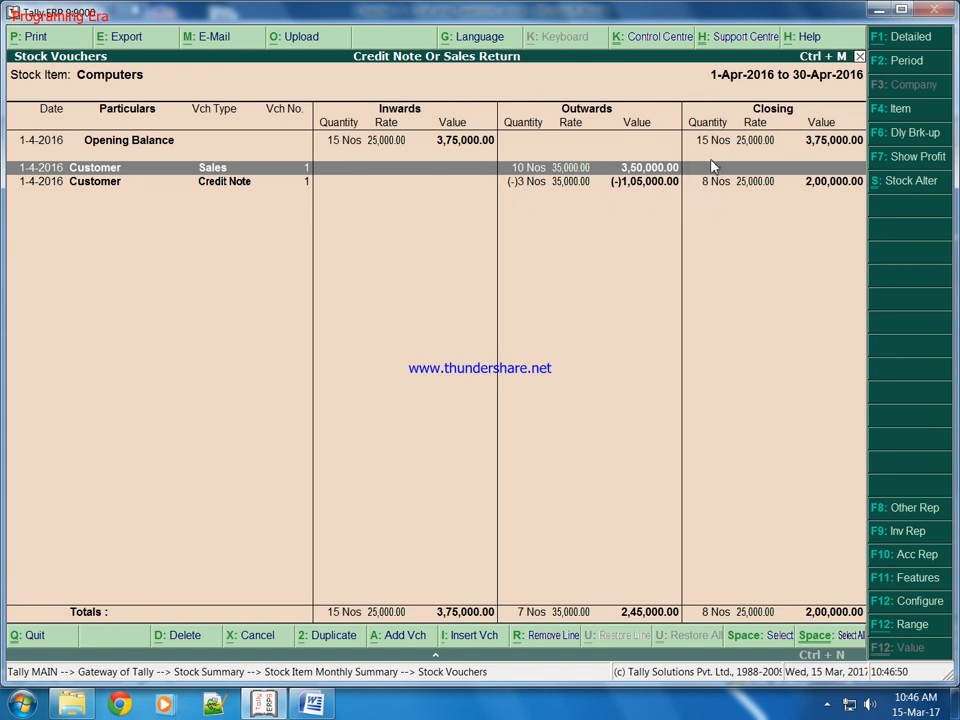
pyautogui.moveTo(710, 200)
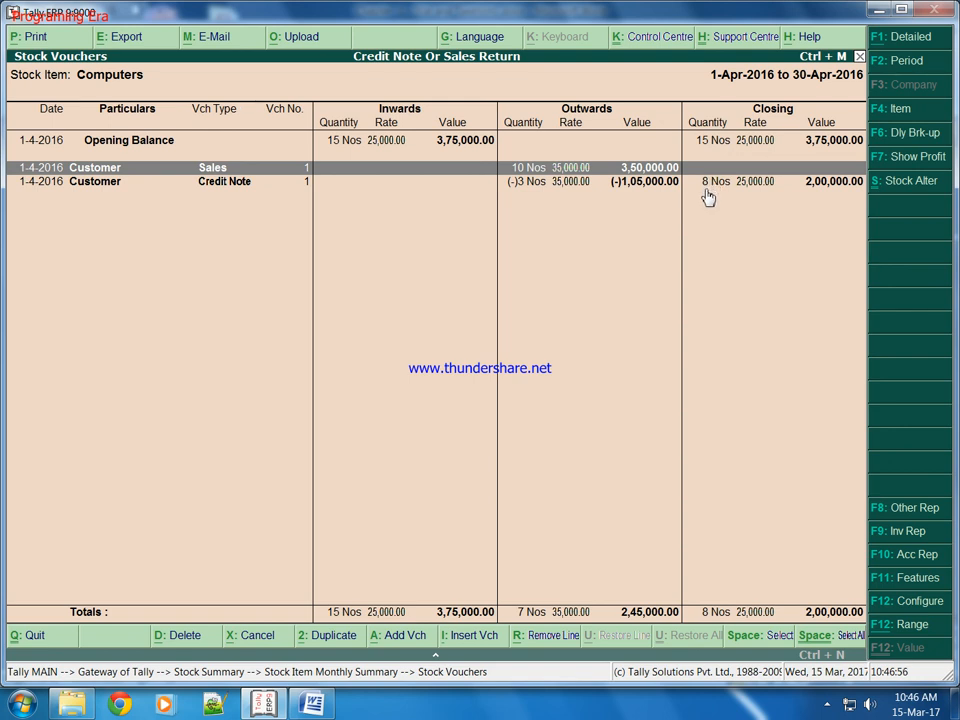
pyautogui.moveTo(546, 388)
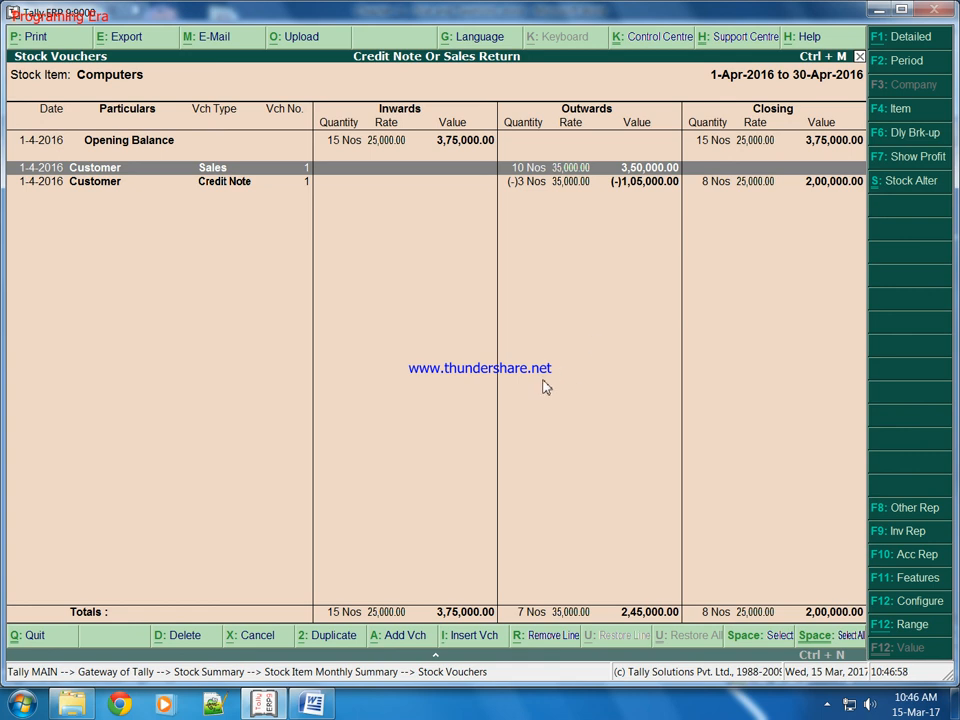